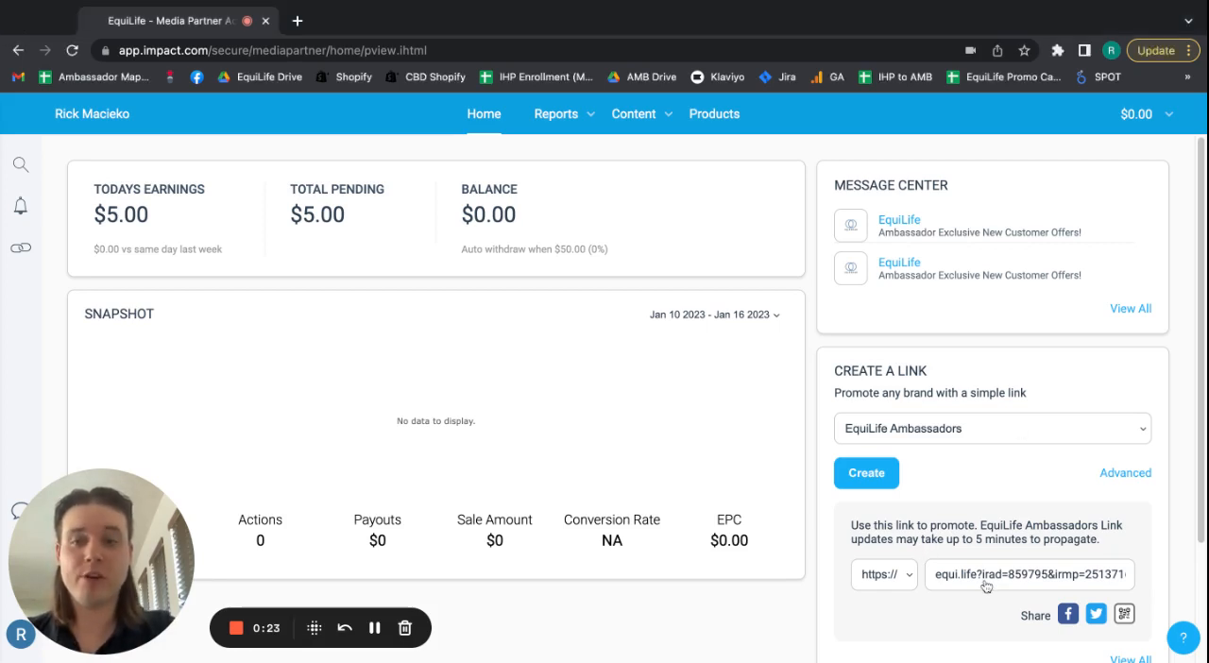
Select the general EquiLife Ambassadors tracking link in the Create a Link field.
{"action": "left_click", "coordinate": [1028, 574]}
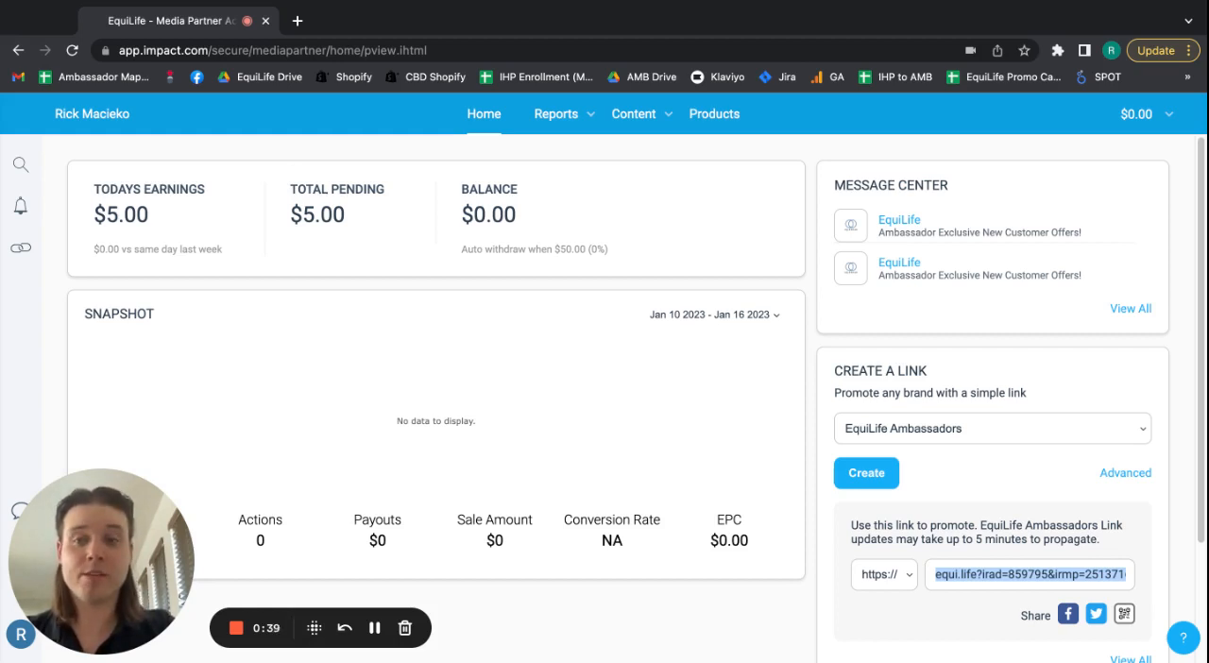
{"action": "mouse_move", "coordinate": [754, 244]}
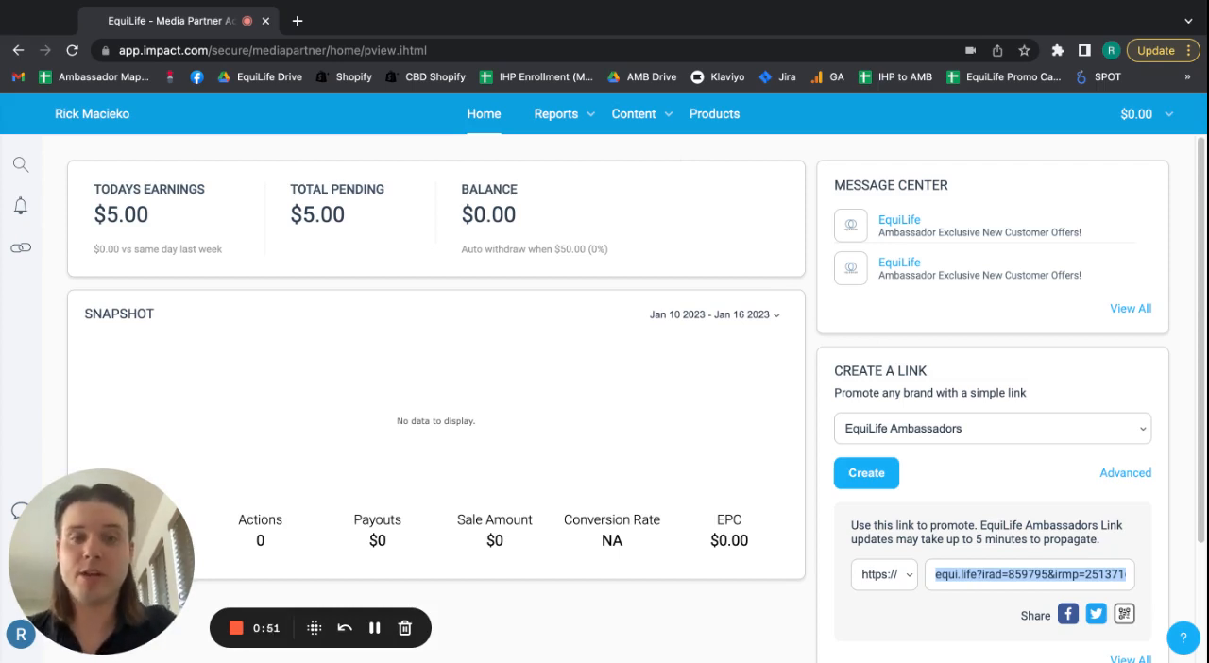
{"action": "mouse_move", "coordinate": [645, 177]}
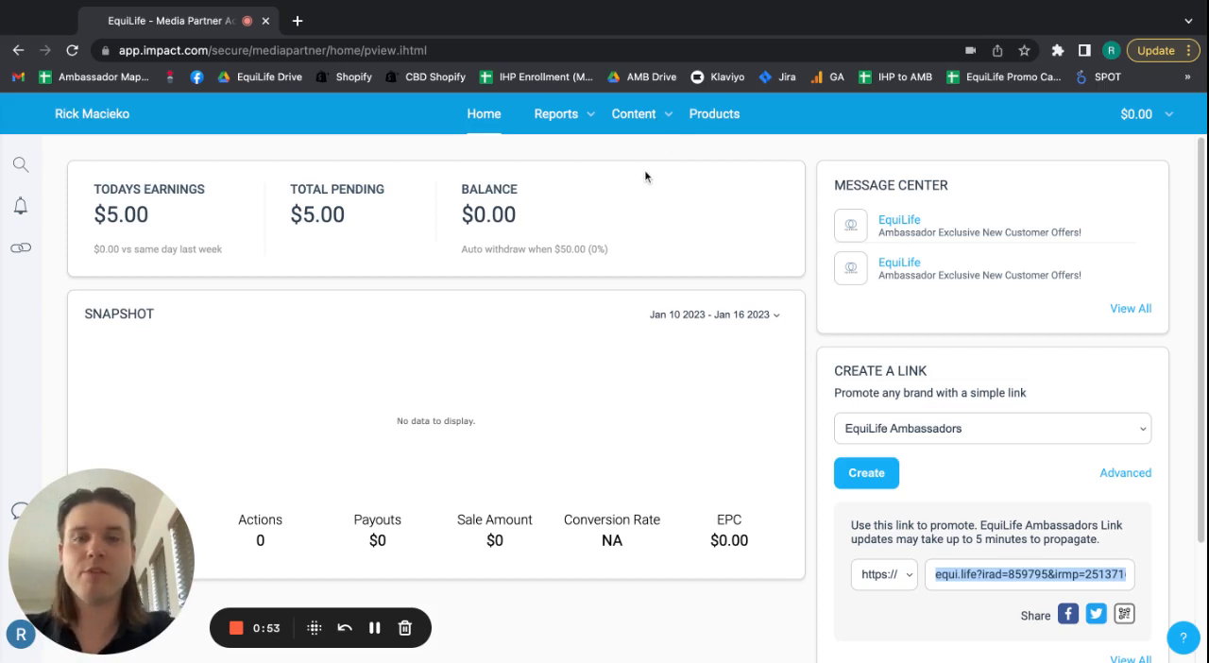
{"action": "mouse_move", "coordinate": [650, 161]}
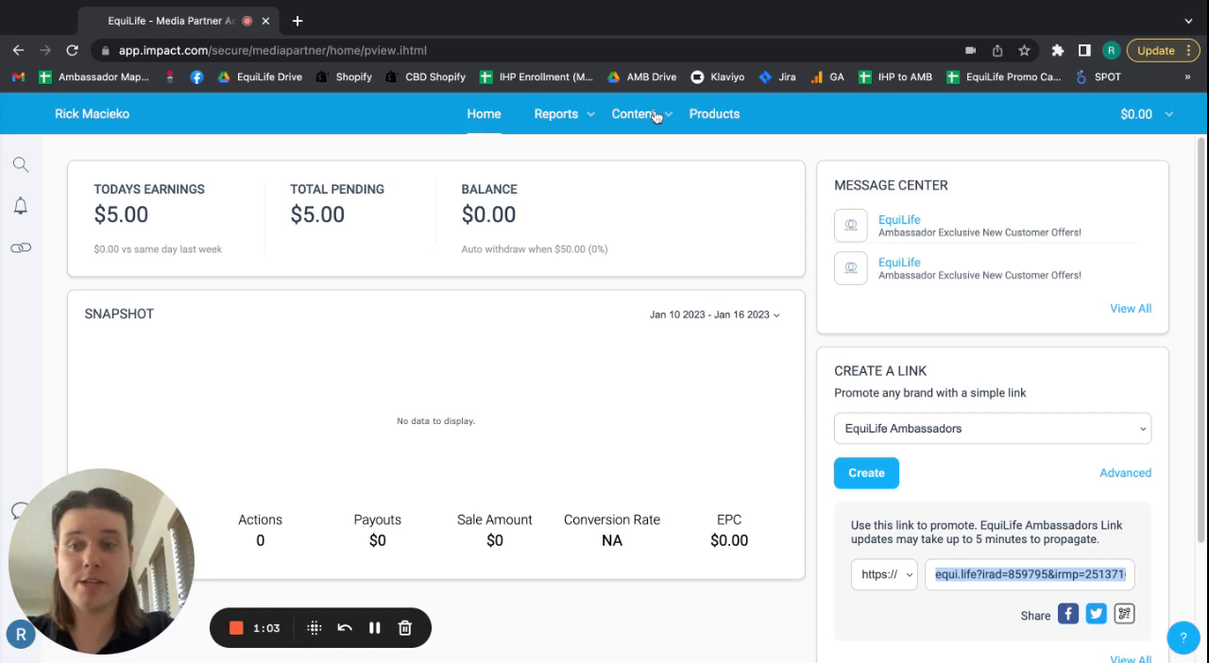
Choose Assets from the Content menu in the top navigation.
{"action": "left_click", "coordinate": [633, 114]}
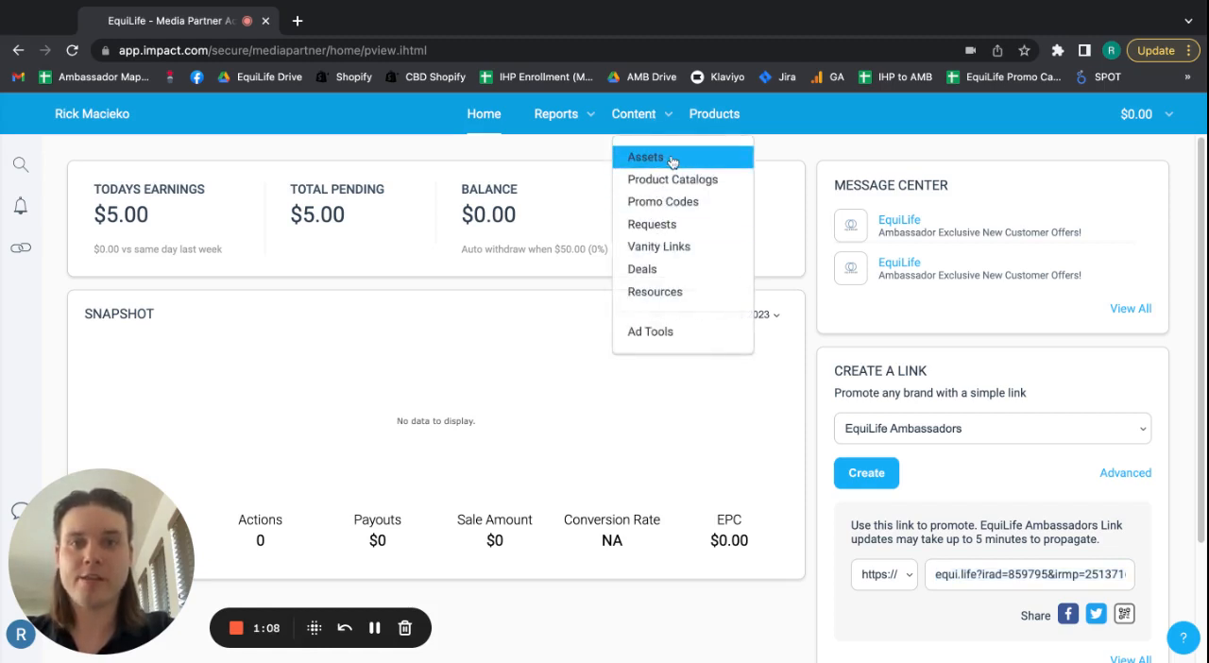
{"action": "mouse_move", "coordinate": [662, 201]}
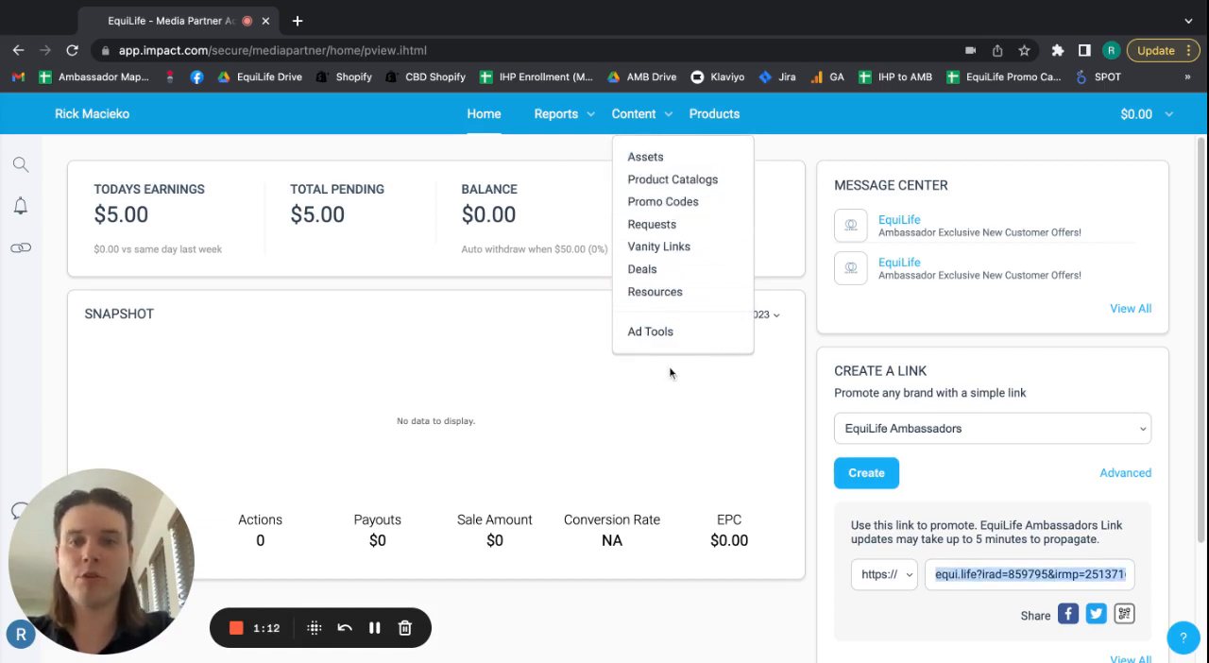
{"action": "mouse_move", "coordinate": [658, 247]}
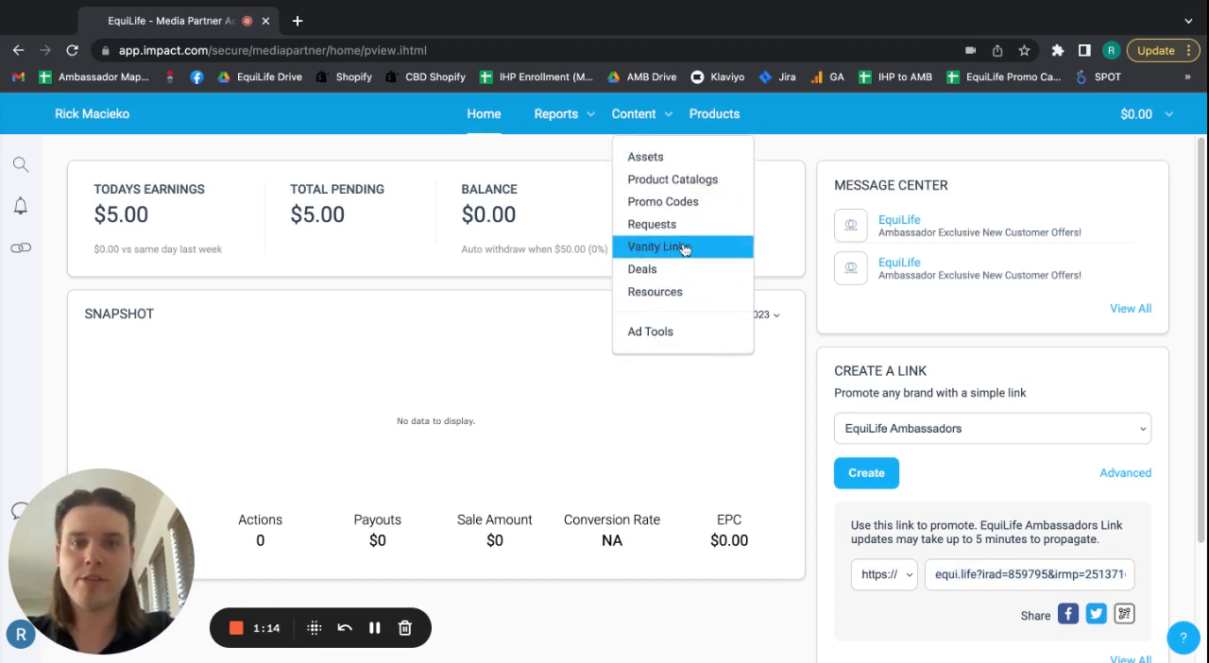
{"action": "mouse_move", "coordinate": [674, 201]}
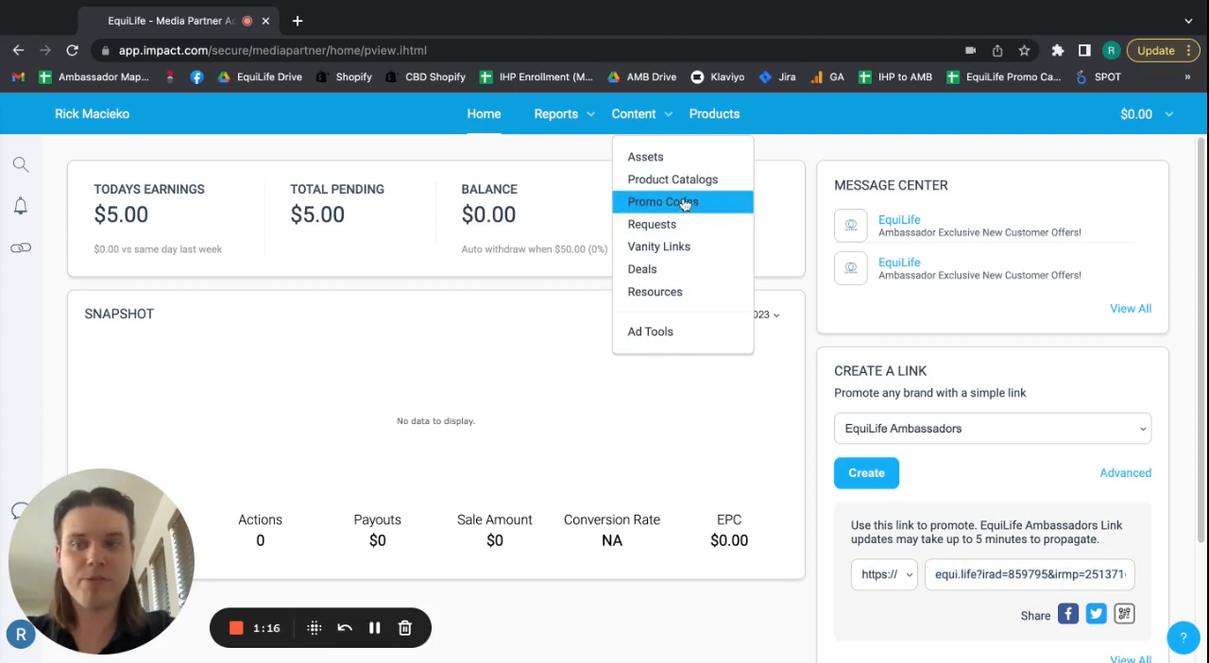
{"action": "mouse_move", "coordinate": [645, 156]}
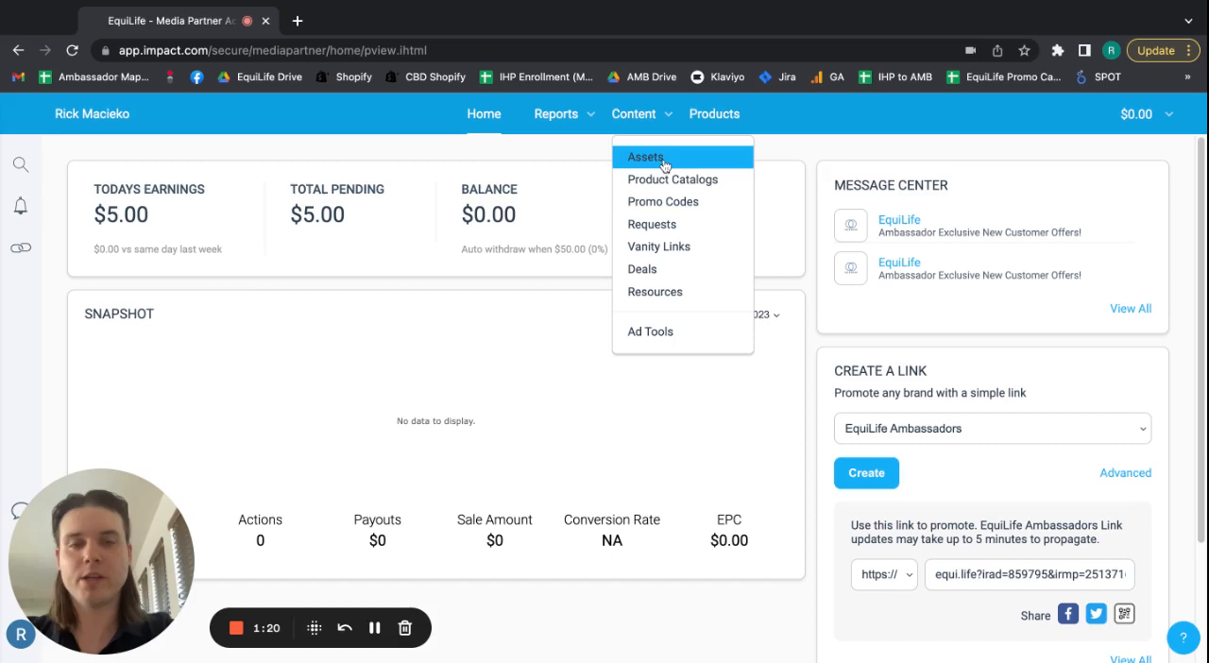
{"action": "left_click", "coordinate": [645, 156]}
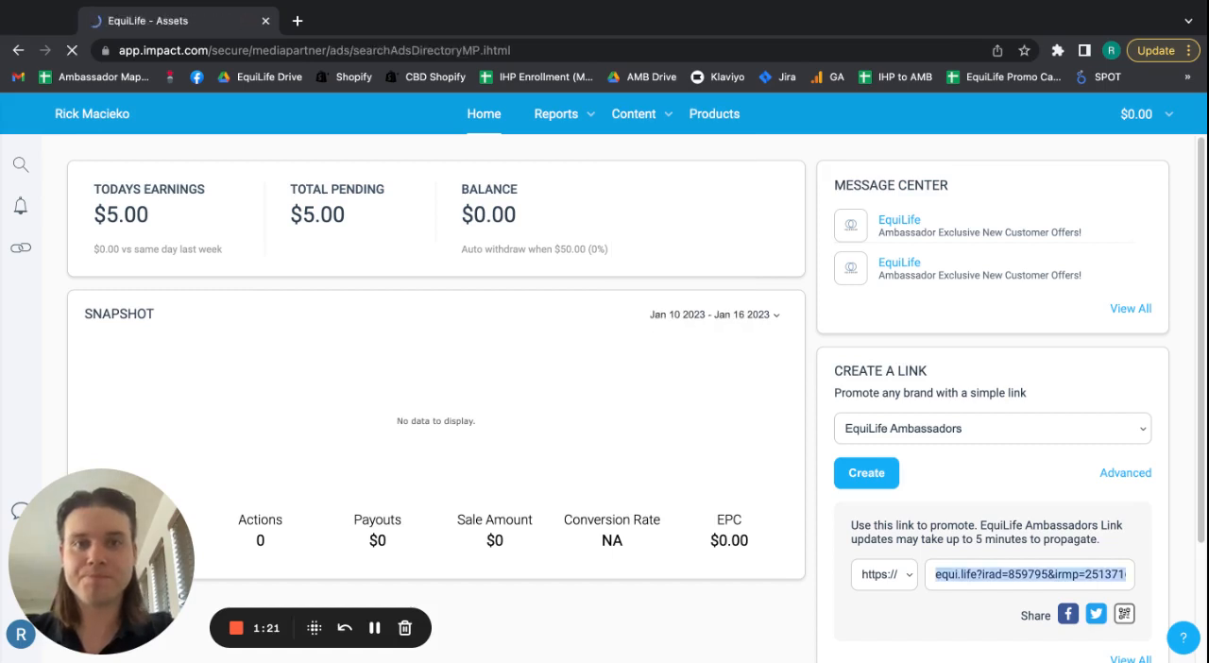
Wait for the Assets library to load with all 387 EquiLife items.
{"action": "left_click", "coordinate": [632, 113]}
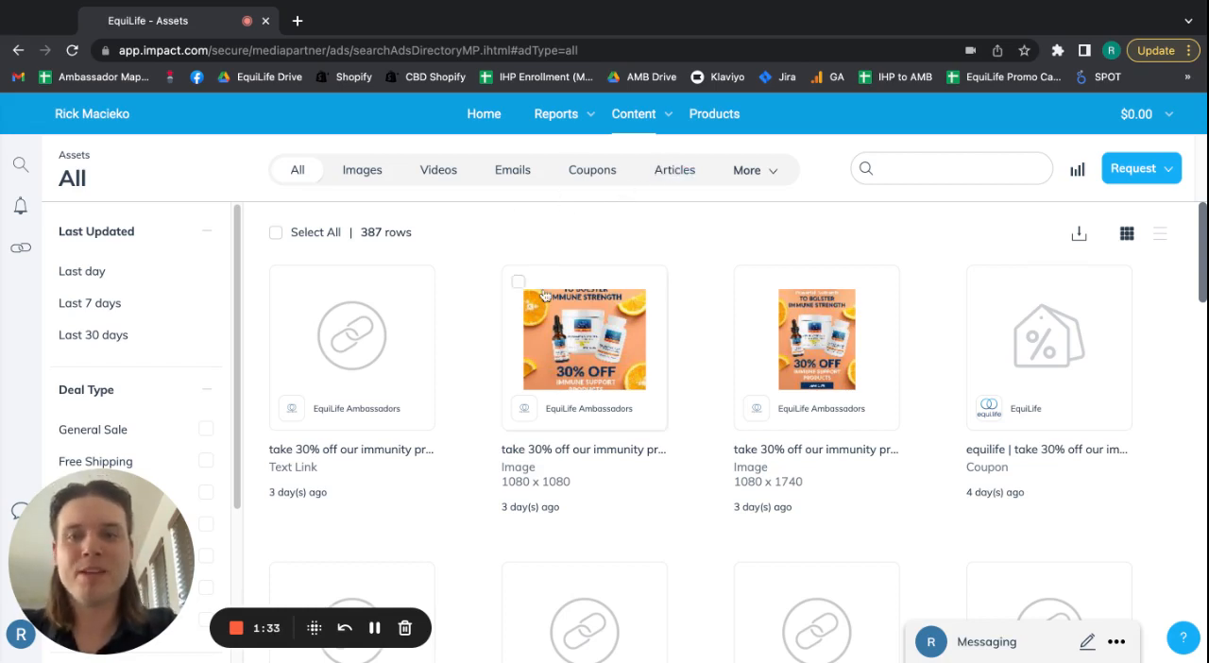
{"action": "mouse_move", "coordinate": [546, 244]}
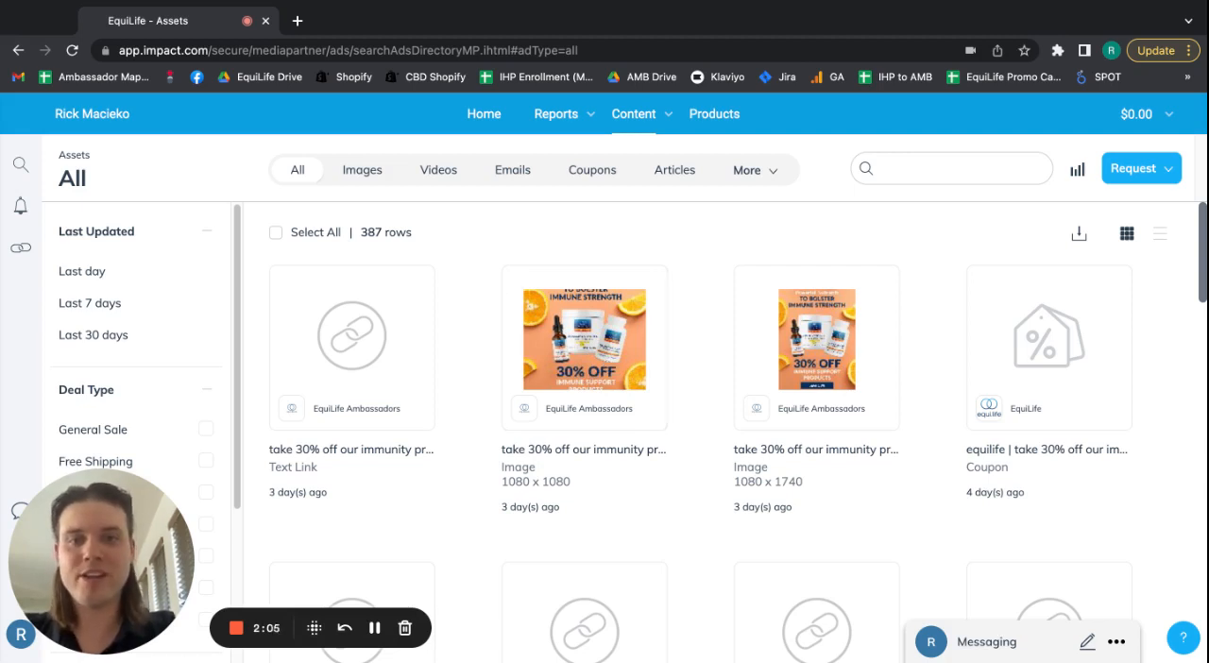
{"action": "left_click", "coordinate": [584, 338]}
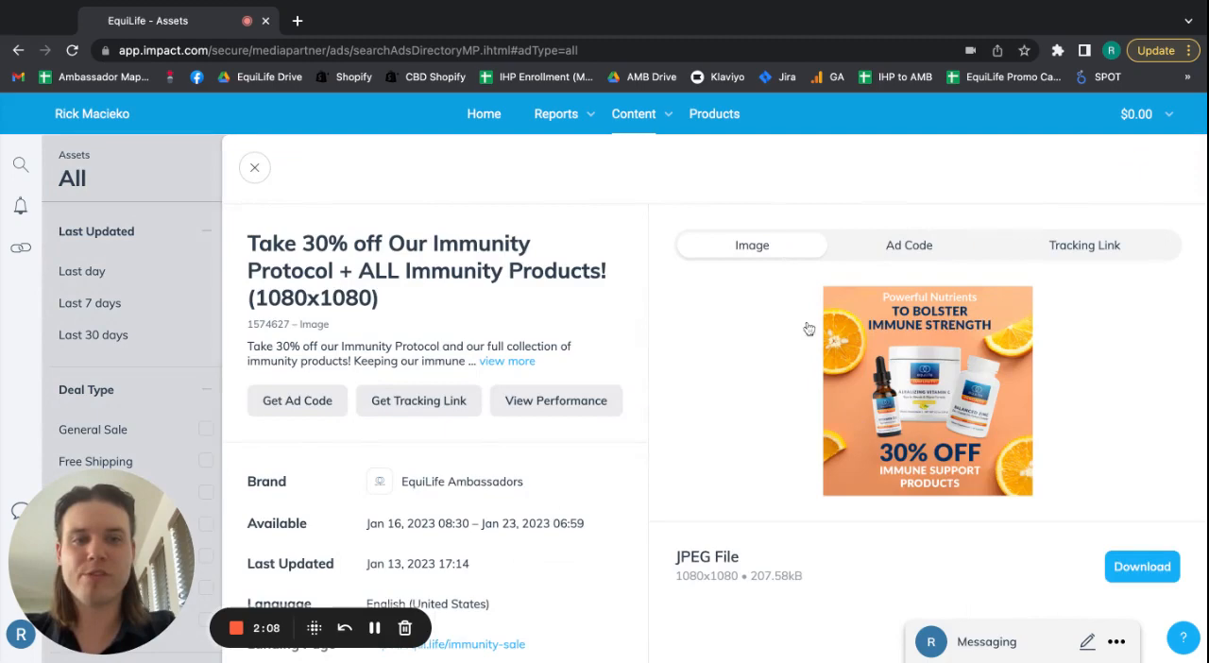
{"action": "left_click", "coordinate": [254, 167]}
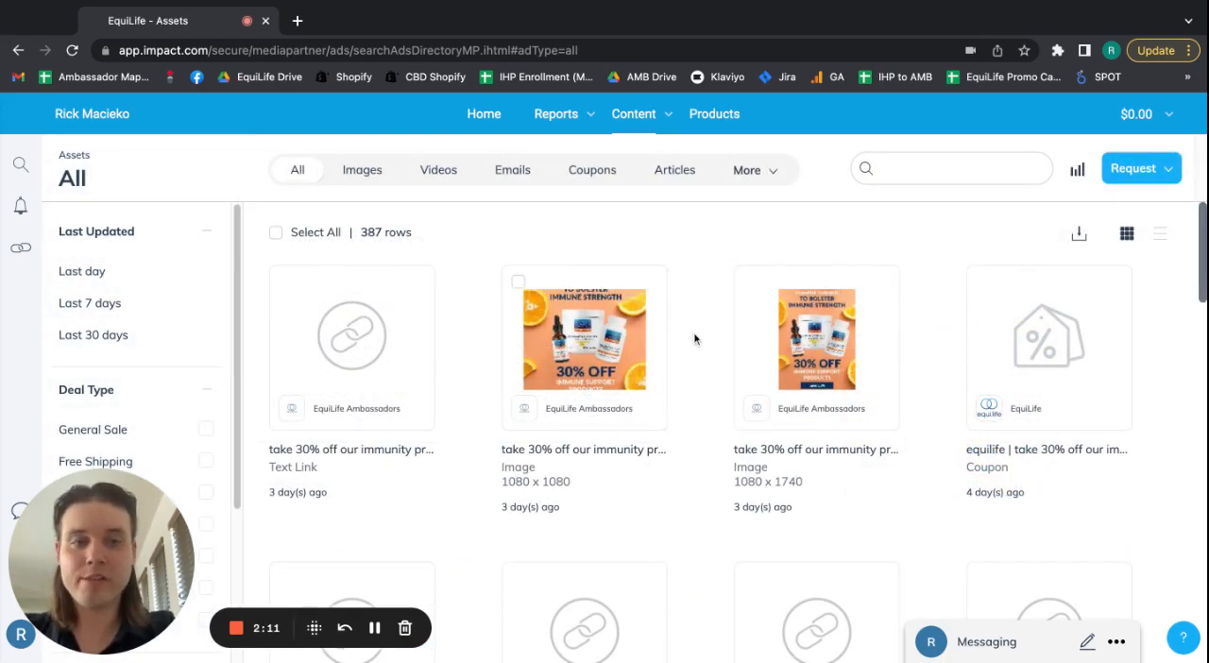
{"action": "mouse_move", "coordinate": [703, 318]}
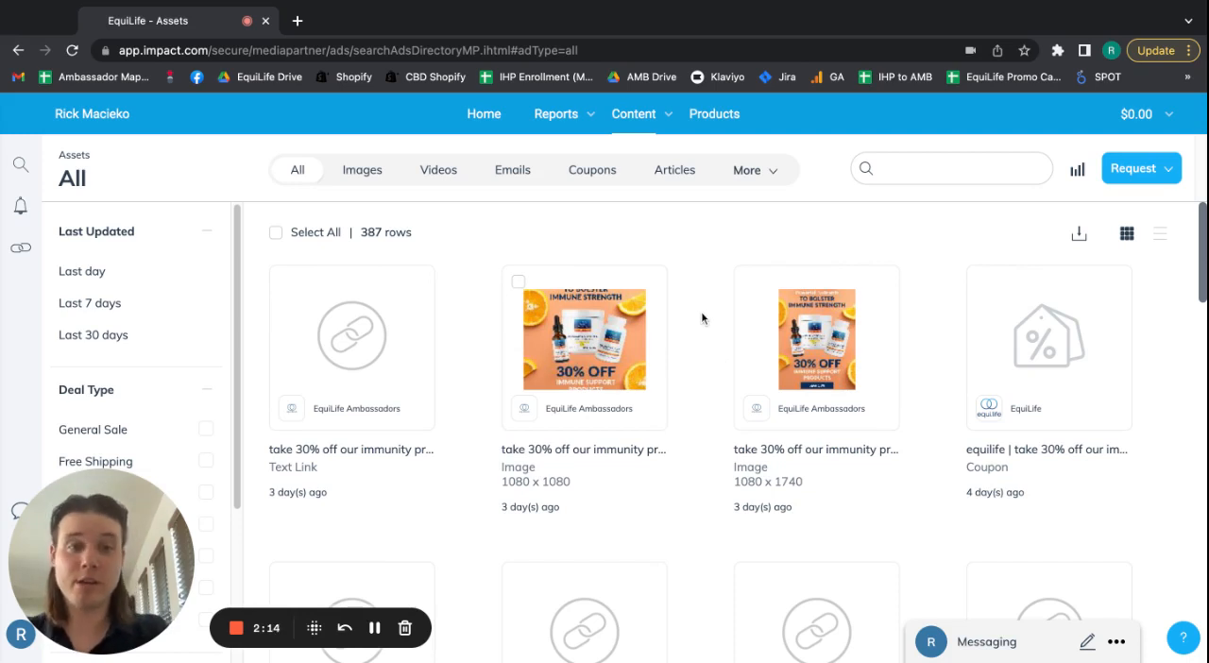
Search the assets for 'dns', finding the new-customers 50%-off text link.
{"action": "left_click", "coordinate": [950, 168]}
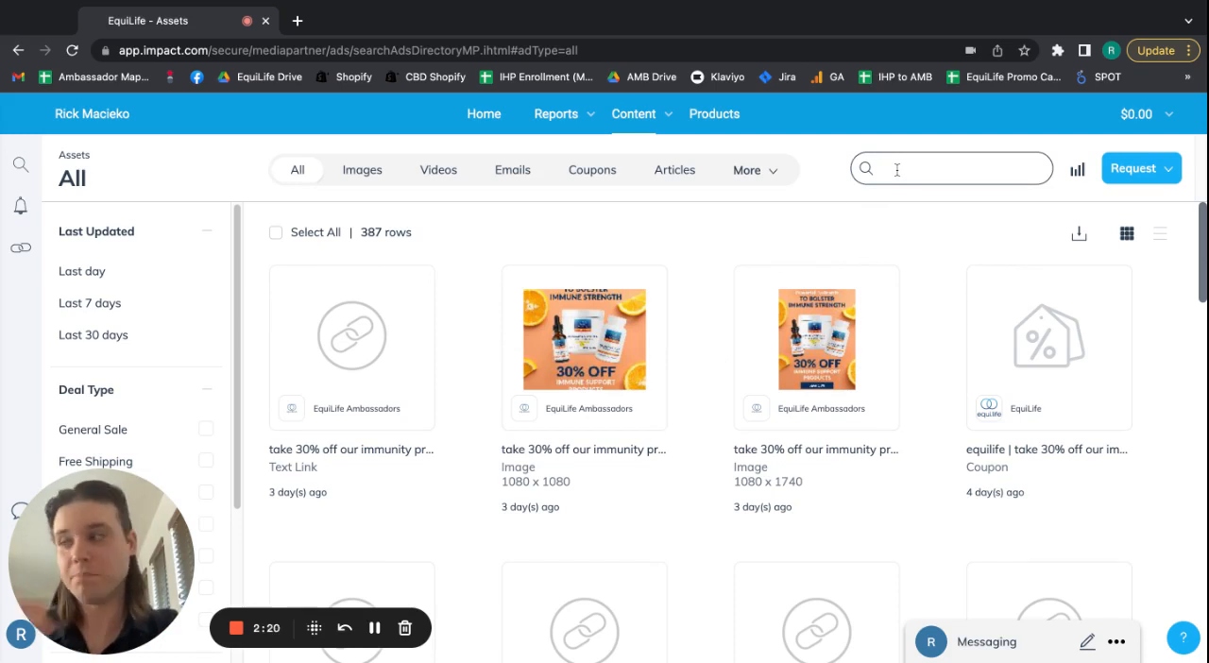
{"action": "left_click", "coordinate": [950, 168]}
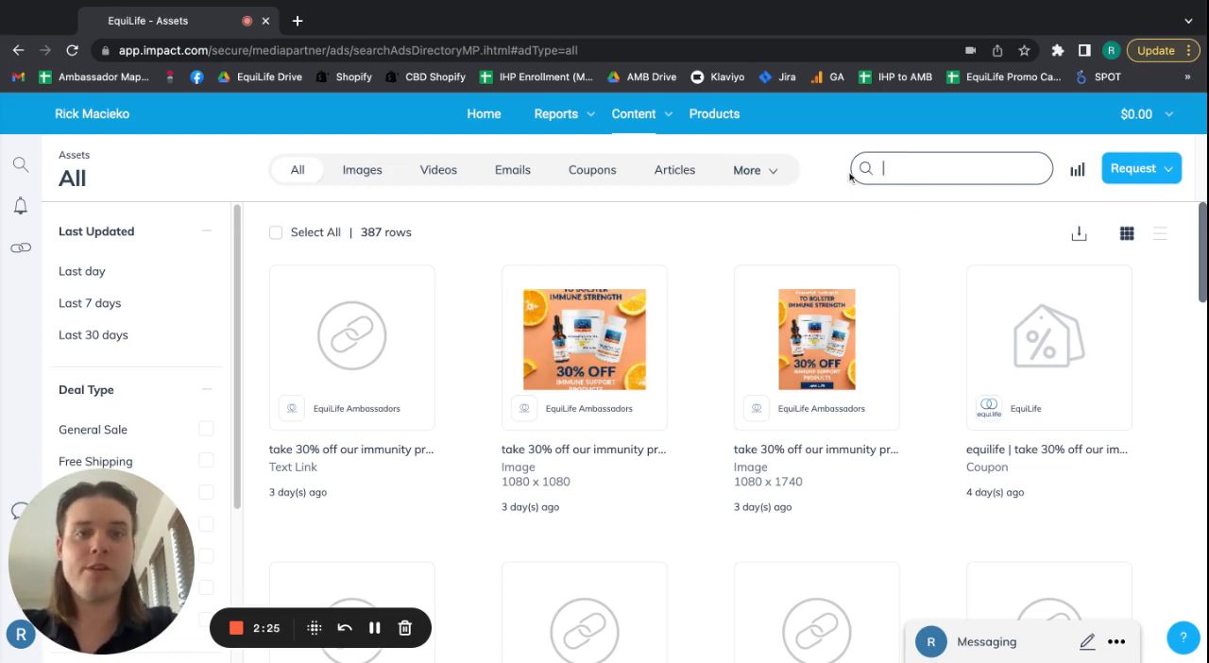
{"action": "scroll", "scroll_direction": "down", "scroll_amount": 3}
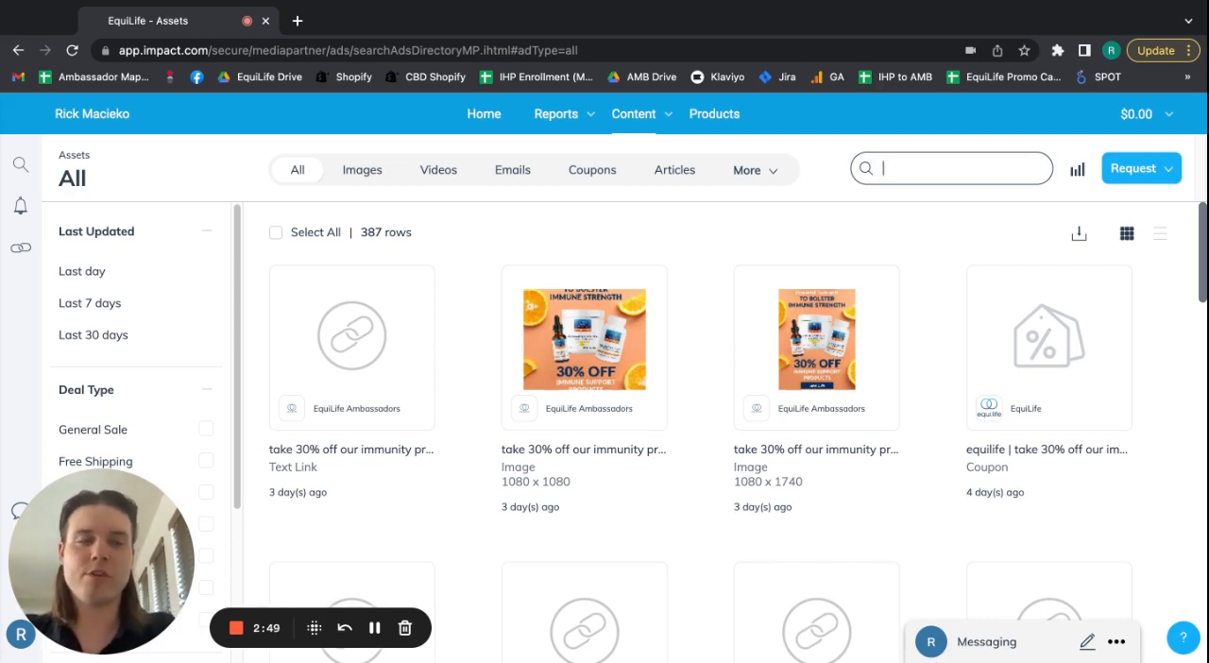
{"action": "type", "text": "dns"}
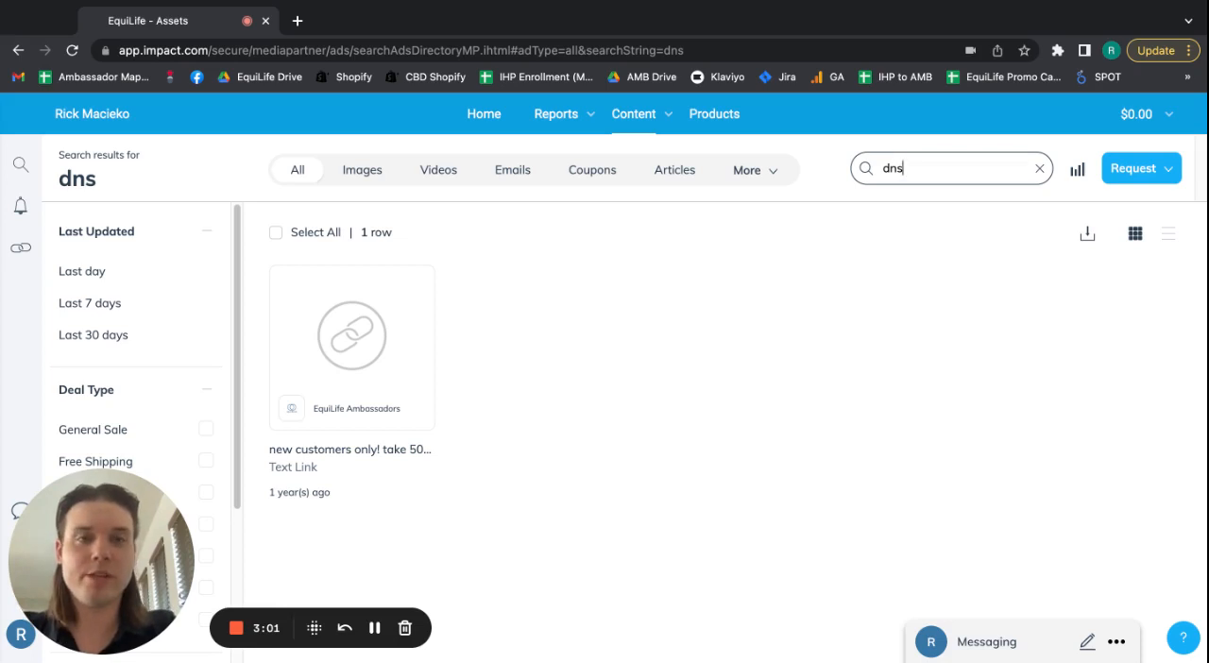
{"action": "key", "text": "Backspace"}
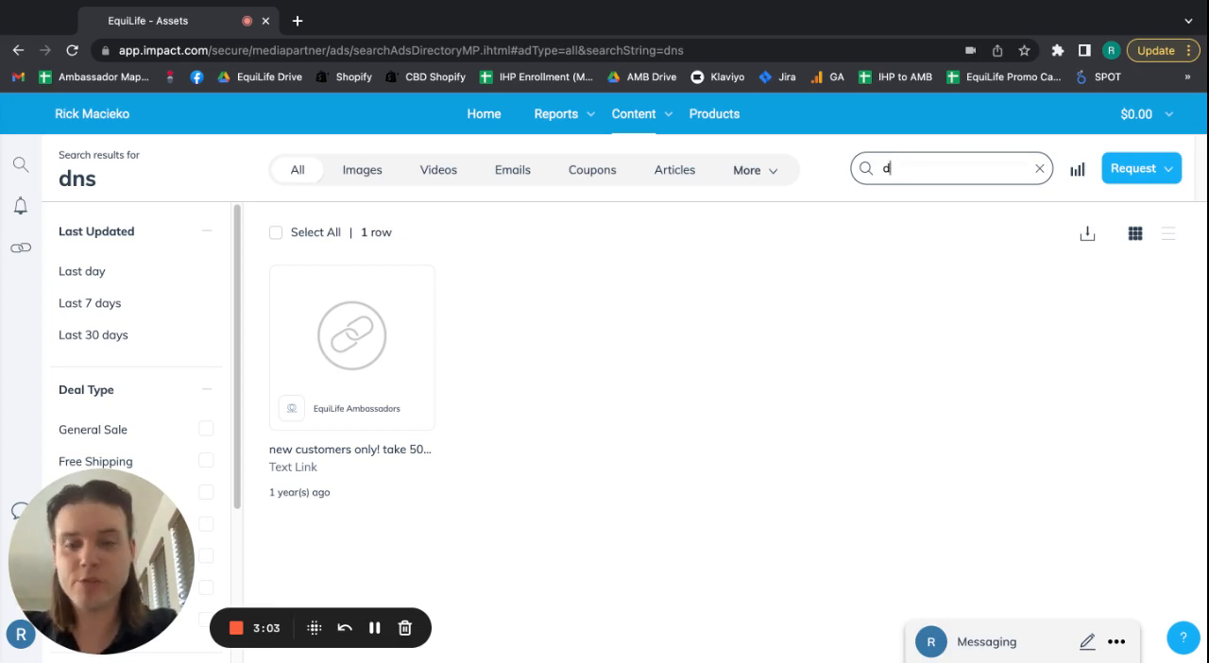
Search the assets for 'daily nutritional support', showing 10 results.
{"action": "type", "text": "daily nutritional support"}
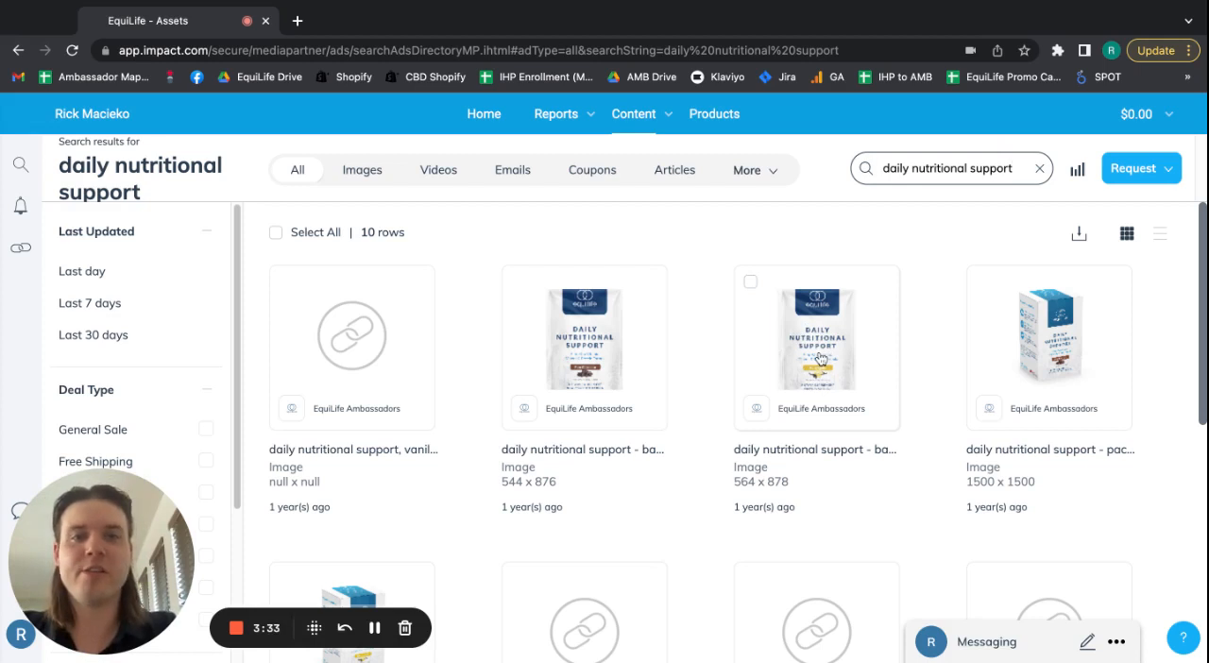
{"action": "mouse_move", "coordinate": [838, 354]}
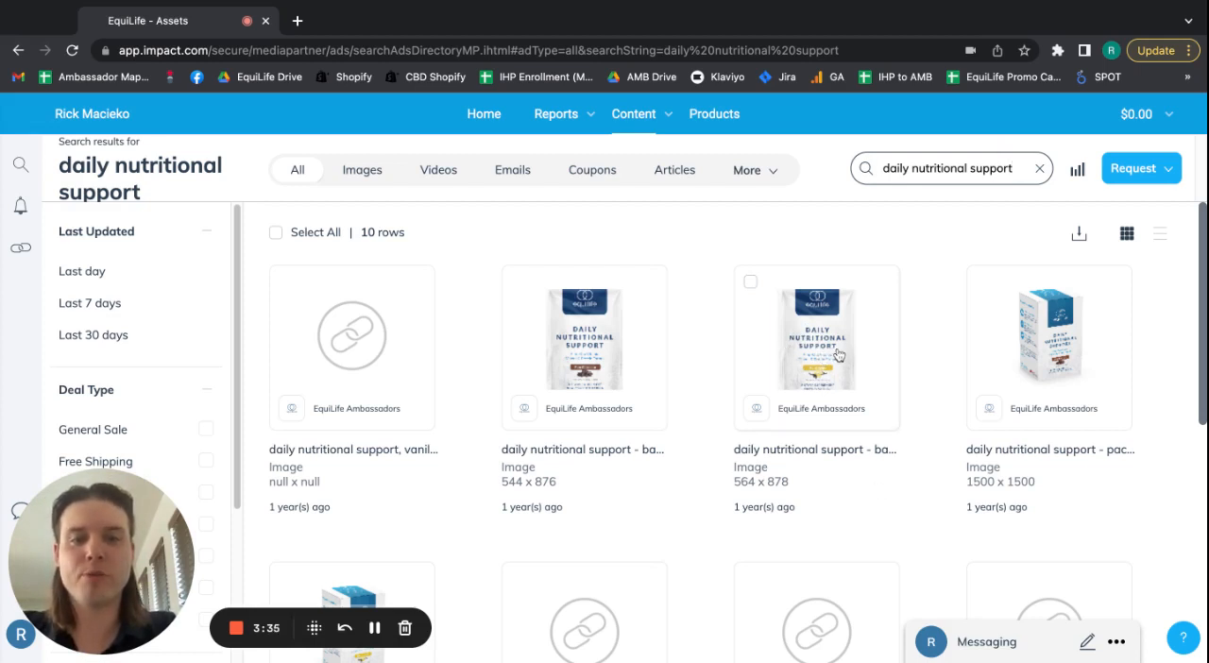
{"action": "mouse_move", "coordinate": [800, 352]}
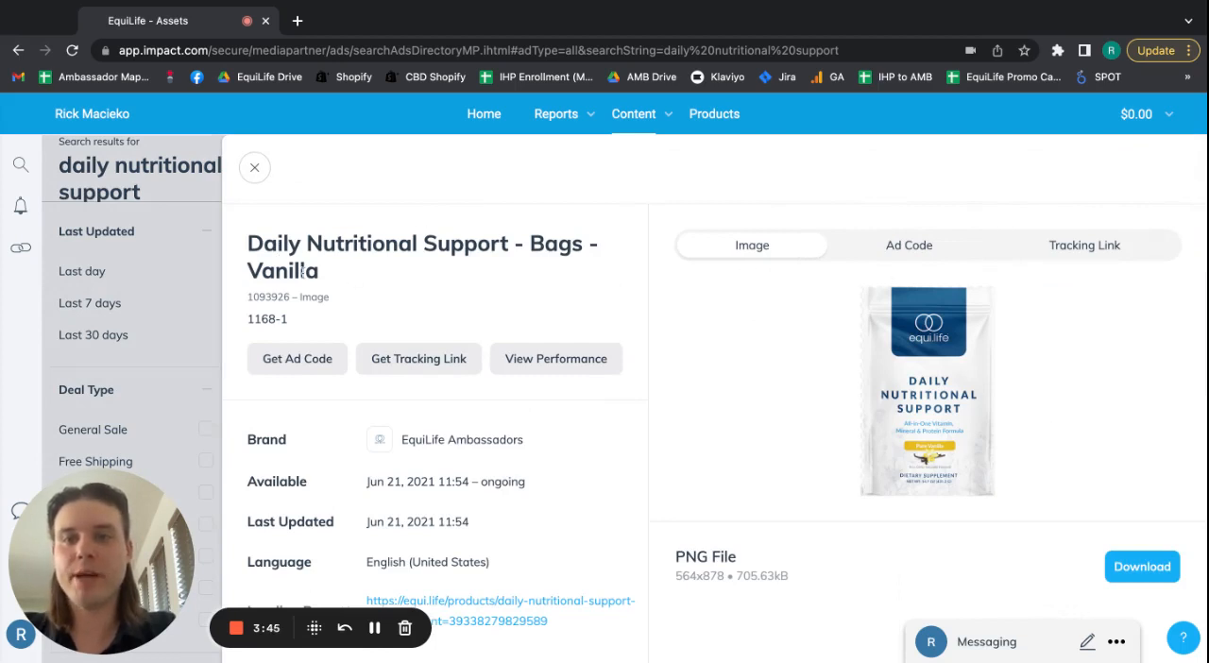
{"action": "mouse_move", "coordinate": [373, 248]}
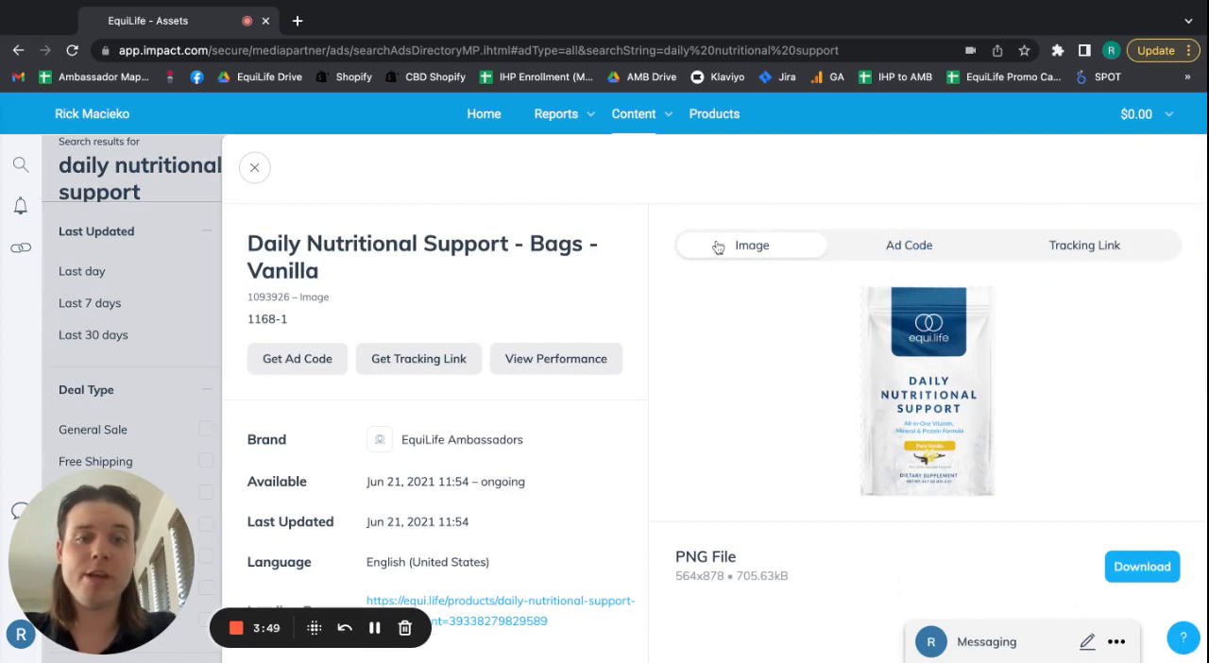
Copy the Vanilla bag asset's tracking link from its Ad Code panel.
{"action": "left_click", "coordinate": [907, 244]}
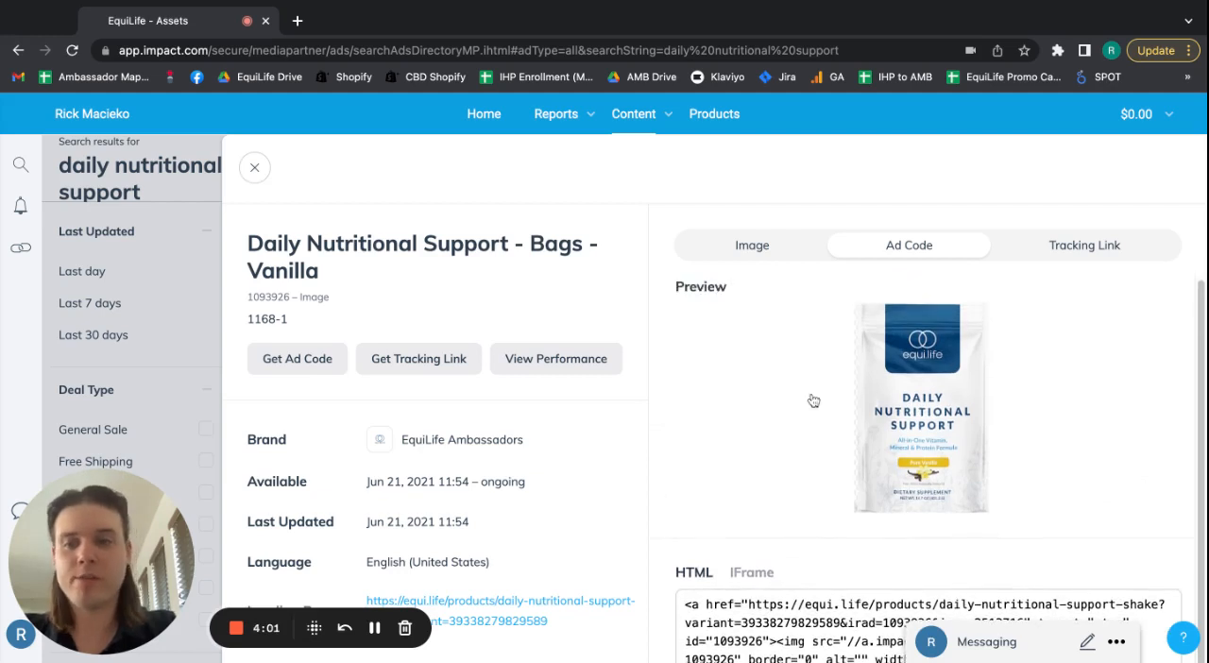
{"action": "mouse_move", "coordinate": [790, 313]}
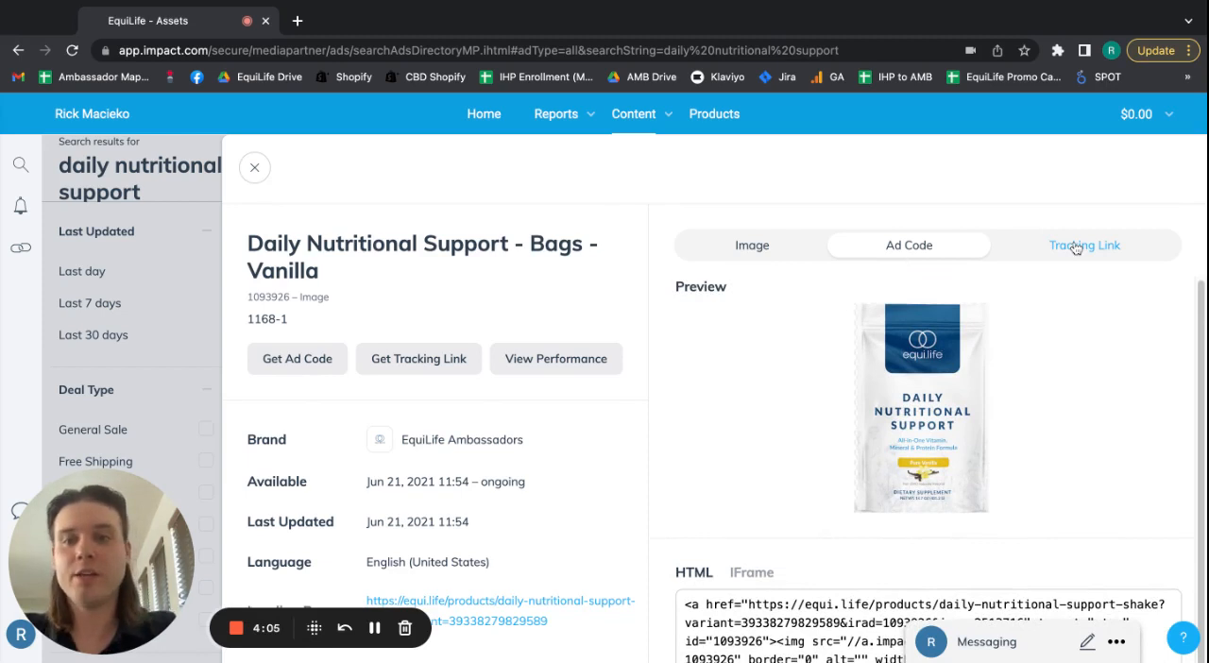
{"action": "left_click", "coordinate": [1084, 244]}
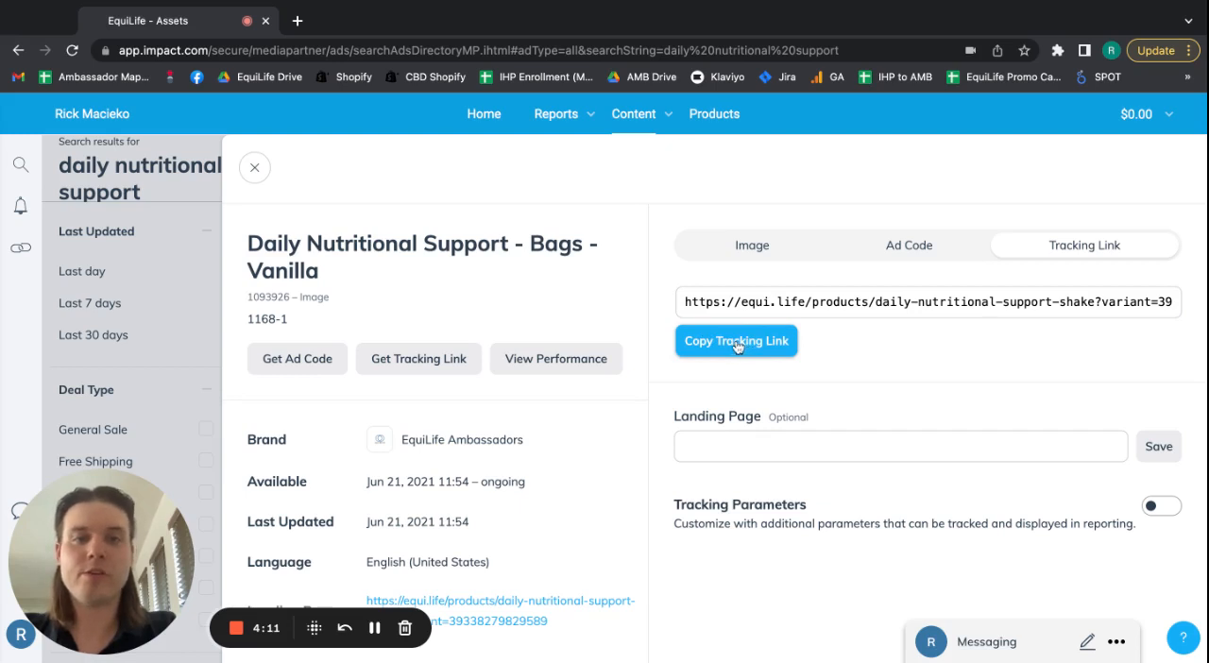
{"action": "left_click", "coordinate": [736, 340]}
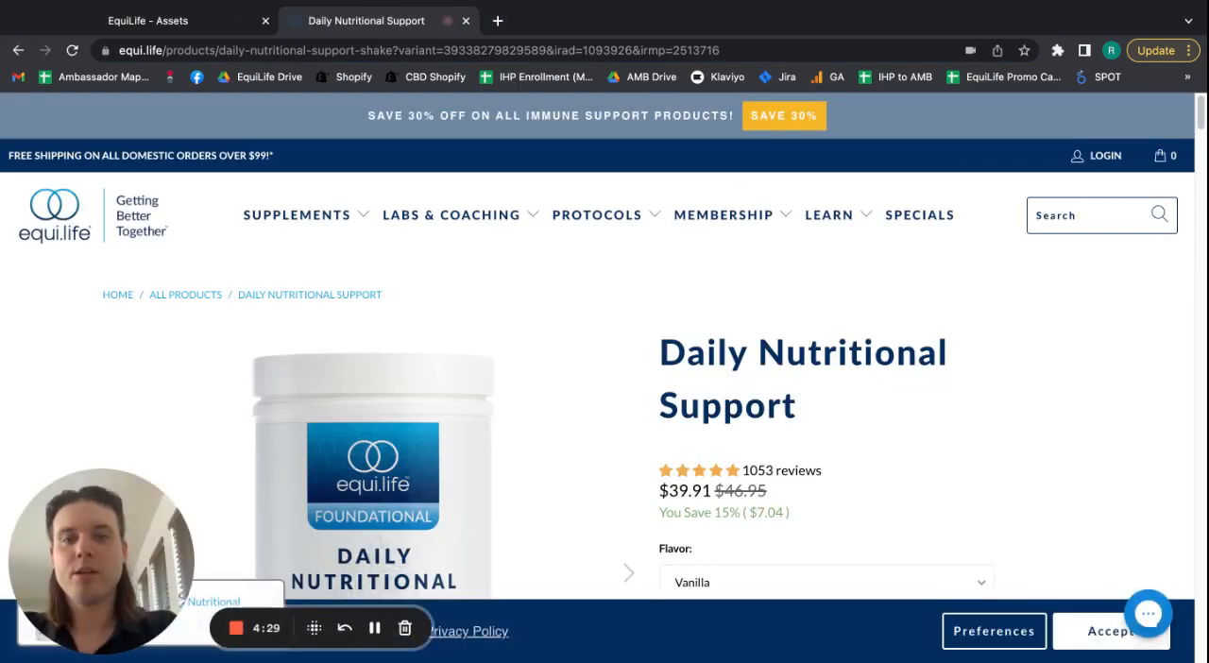
Check the product page's Vanilla/Bag preselection and irad/irmp address parameters.
{"action": "scroll", "scroll_direction": "down", "scroll_amount": 3}
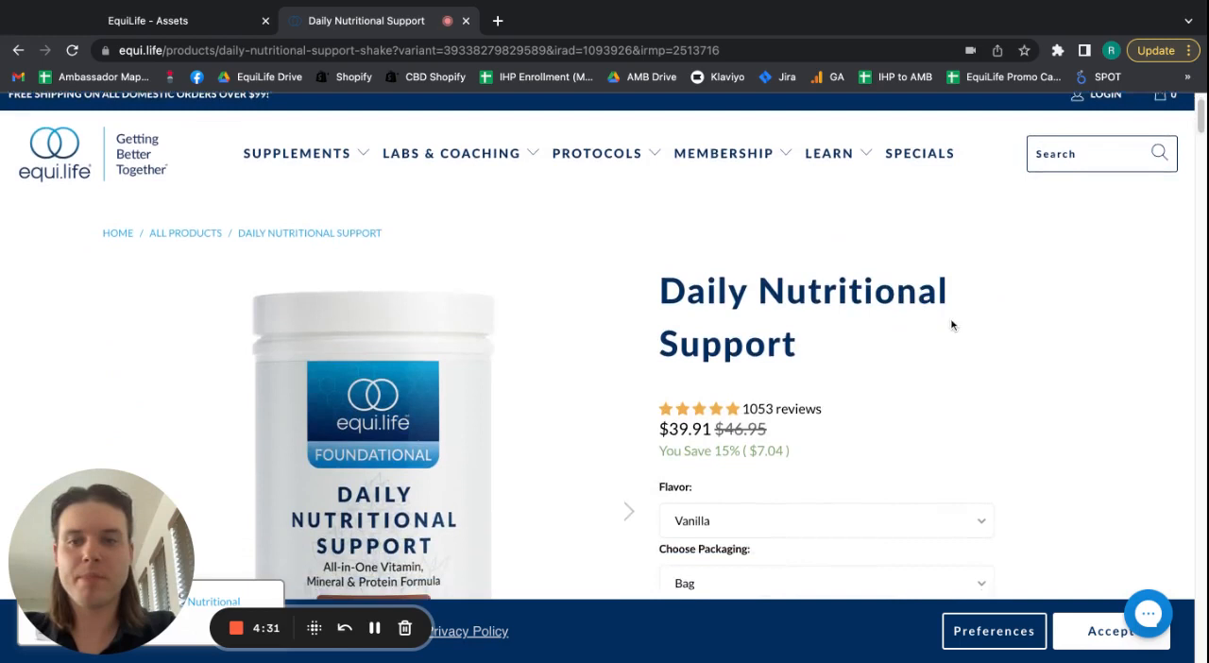
{"action": "scroll", "scroll_direction": "down", "scroll_amount": 3}
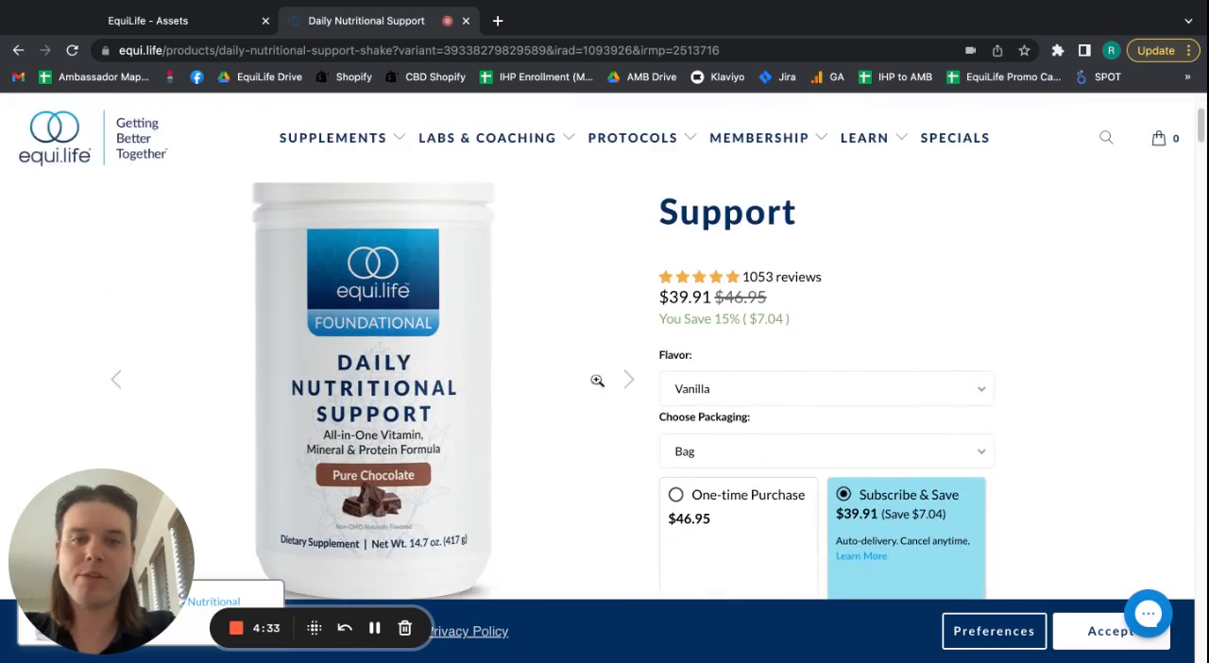
{"action": "mouse_move", "coordinate": [773, 388]}
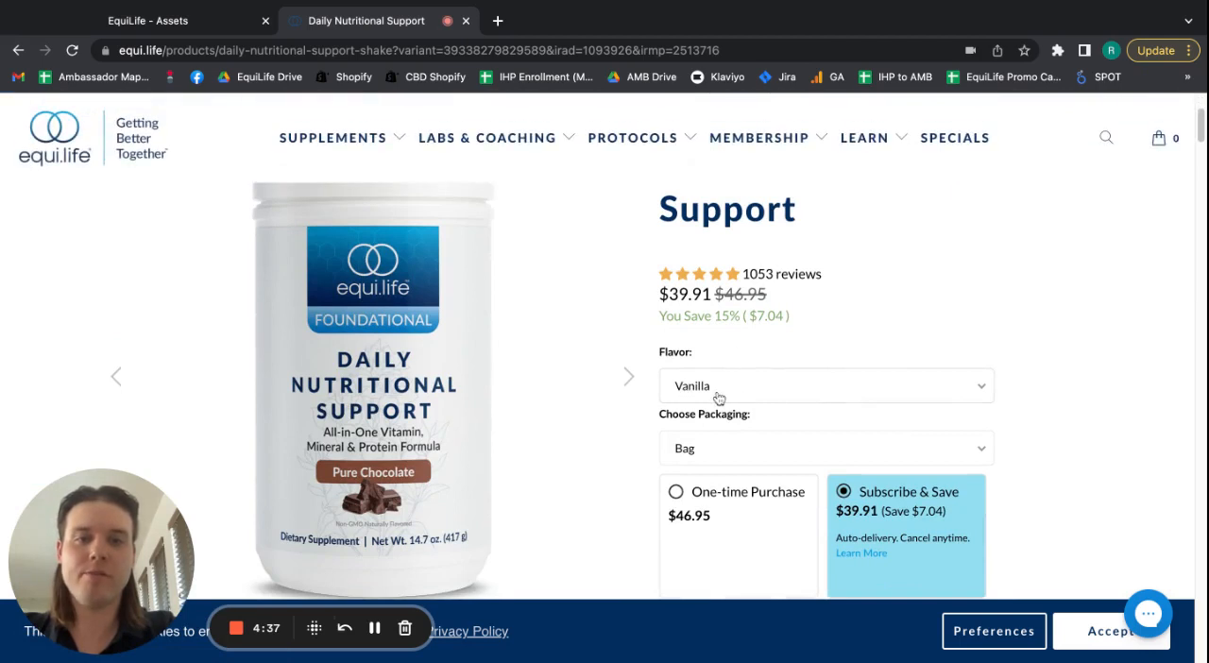
{"action": "mouse_move", "coordinate": [761, 454]}
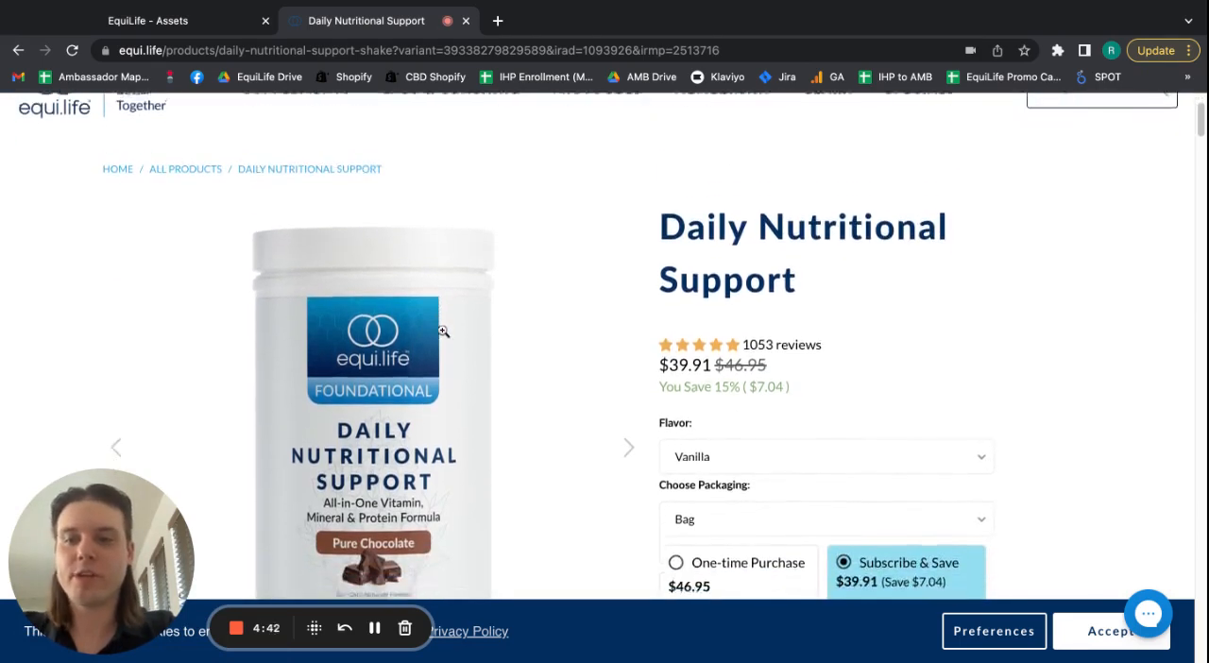
{"action": "scroll", "scroll_direction": "down", "scroll_amount": 3}
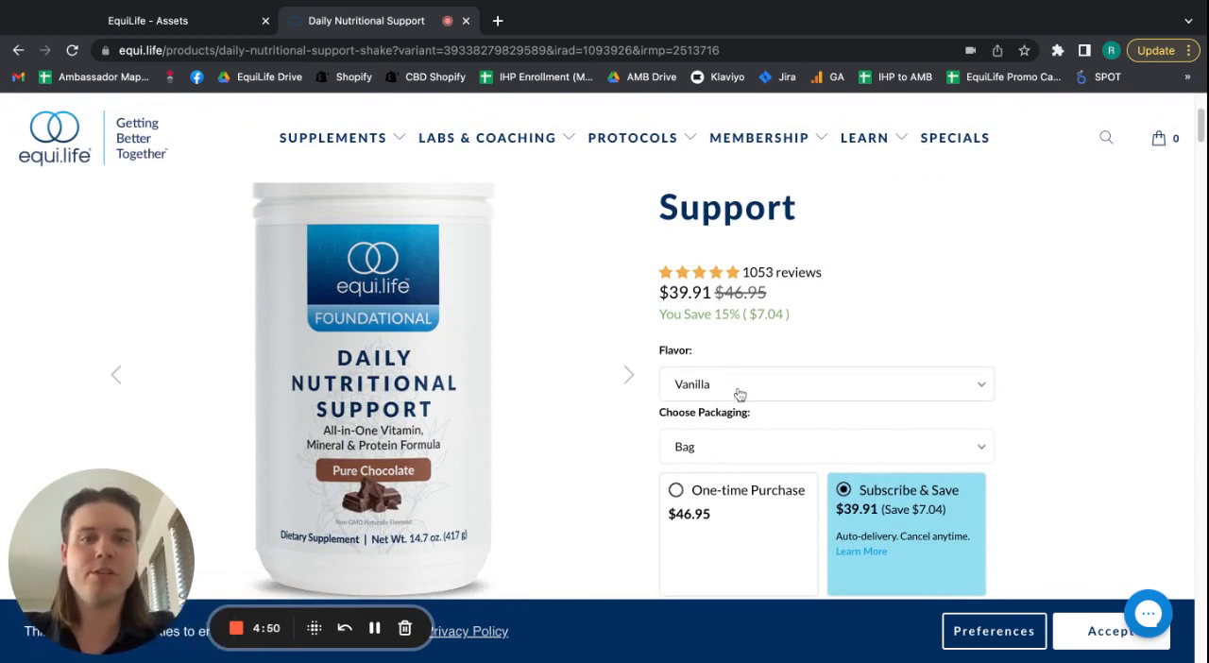
{"action": "mouse_move", "coordinate": [744, 452]}
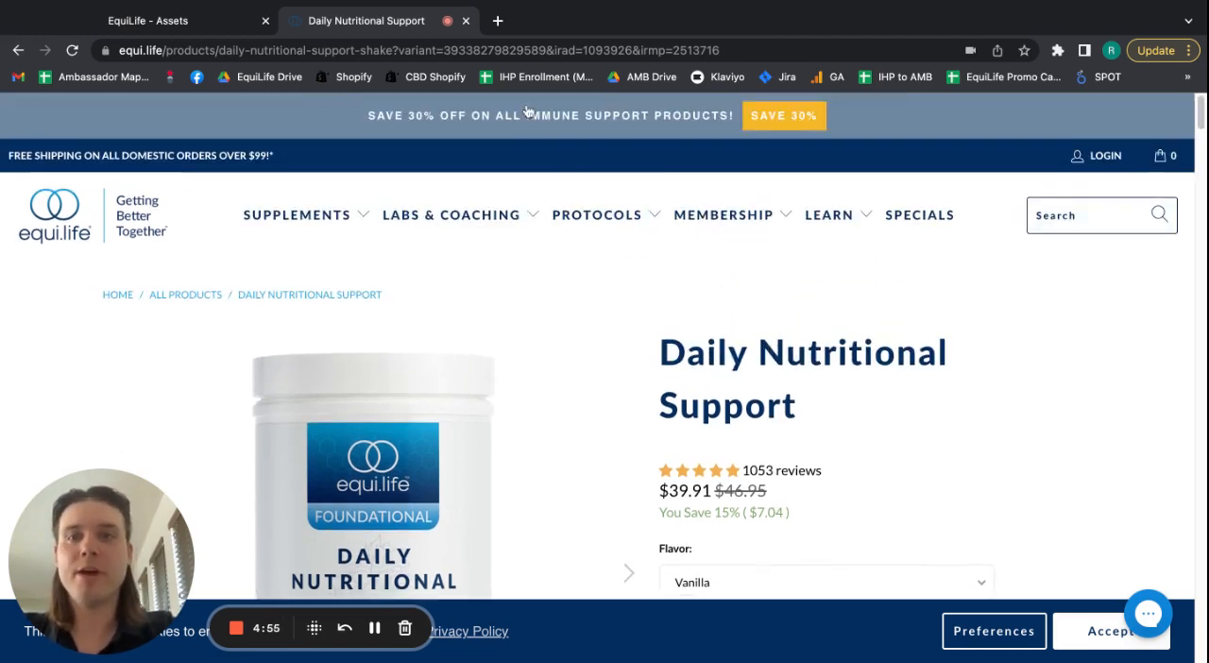
{"action": "left_click", "coordinate": [406, 50]}
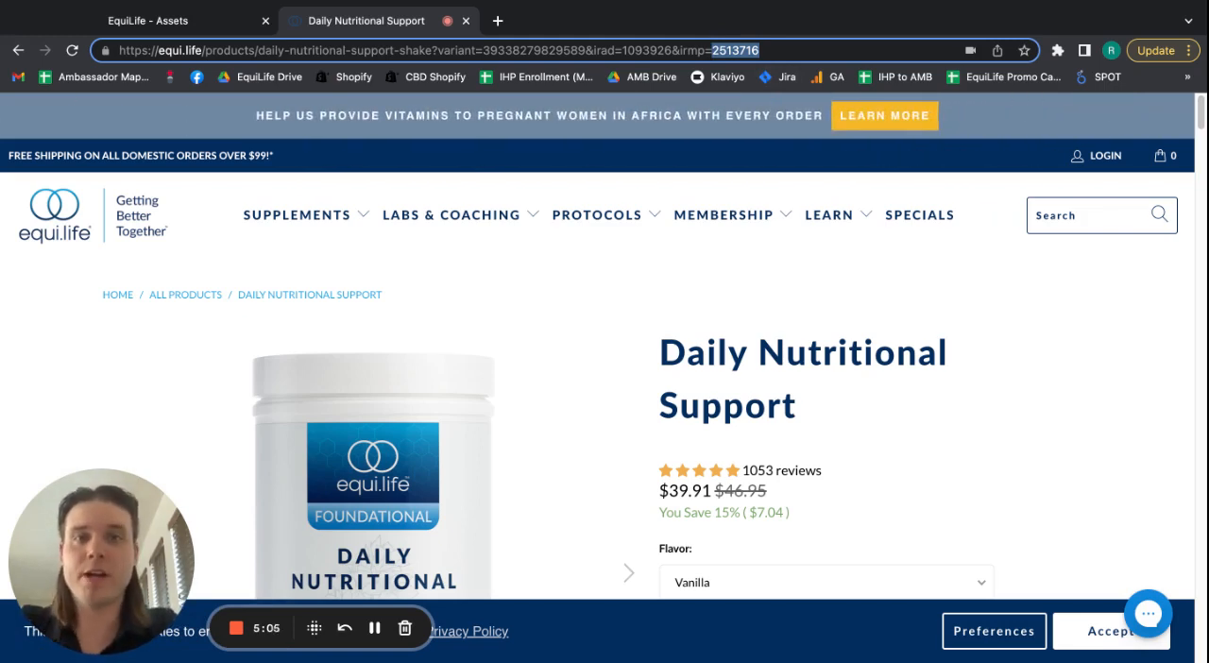
{"action": "mouse_move", "coordinate": [852, 449]}
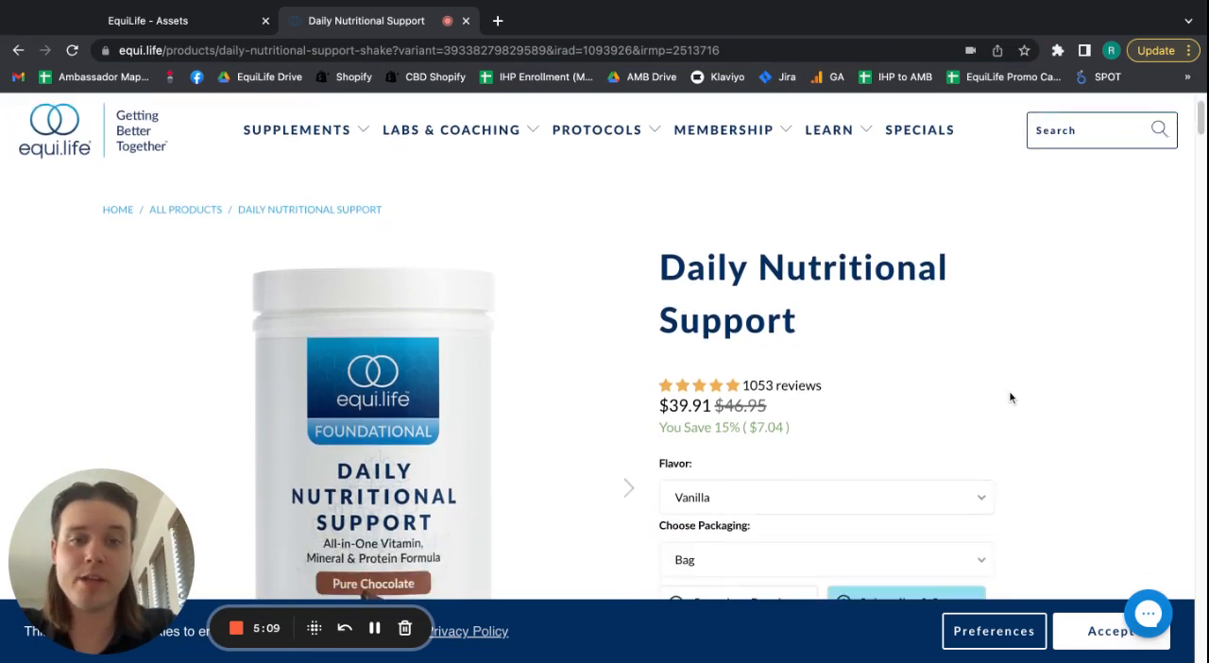
Add one Vanilla bag as a one-time purchase at $46.95 to the cart.
{"action": "scroll", "scroll_direction": "down", "scroll_amount": 3}
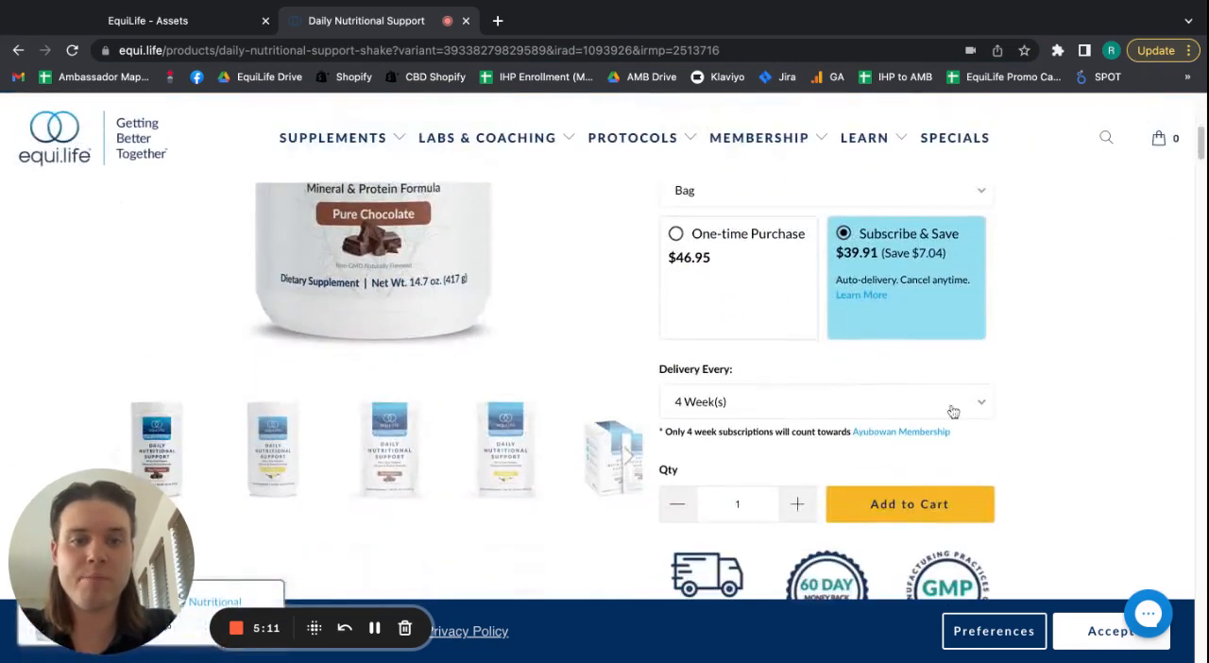
{"action": "left_click", "coordinate": [676, 233]}
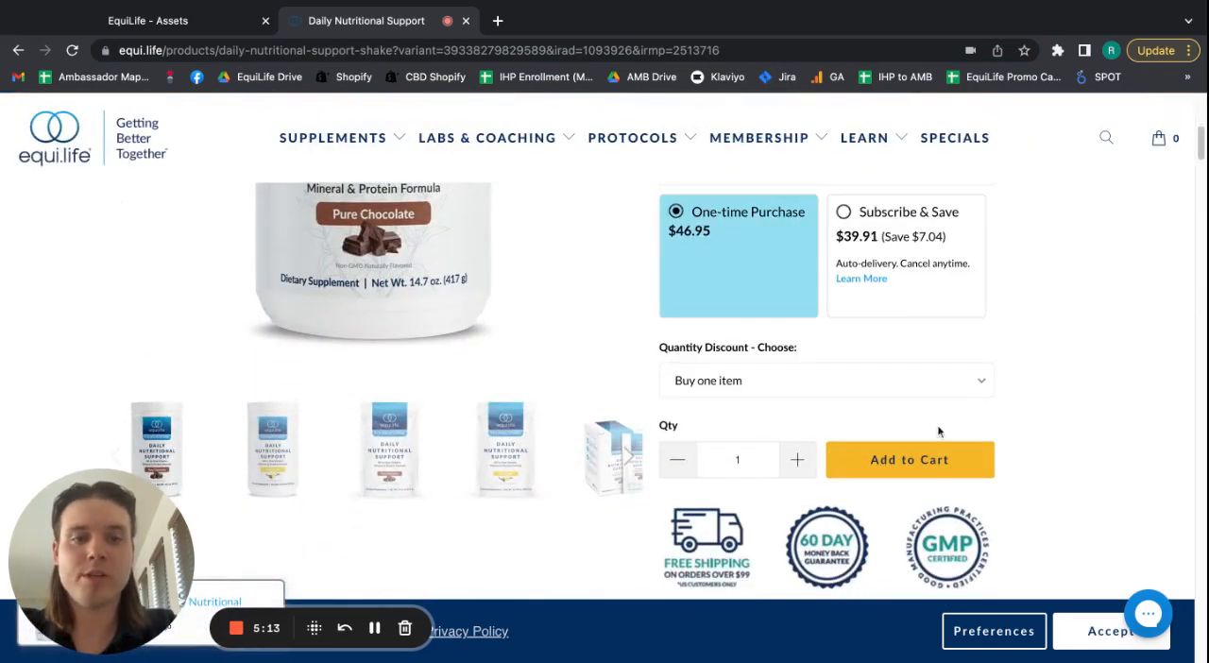
{"action": "left_click", "coordinate": [909, 459]}
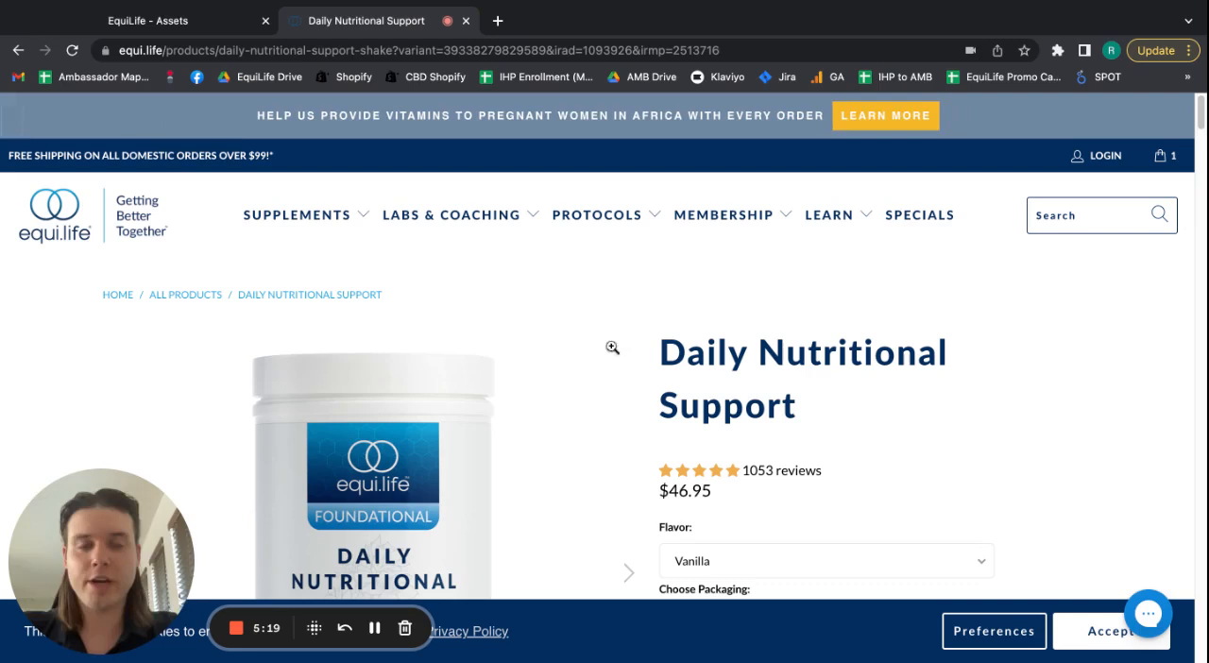
{"action": "mouse_move", "coordinate": [421, 266]}
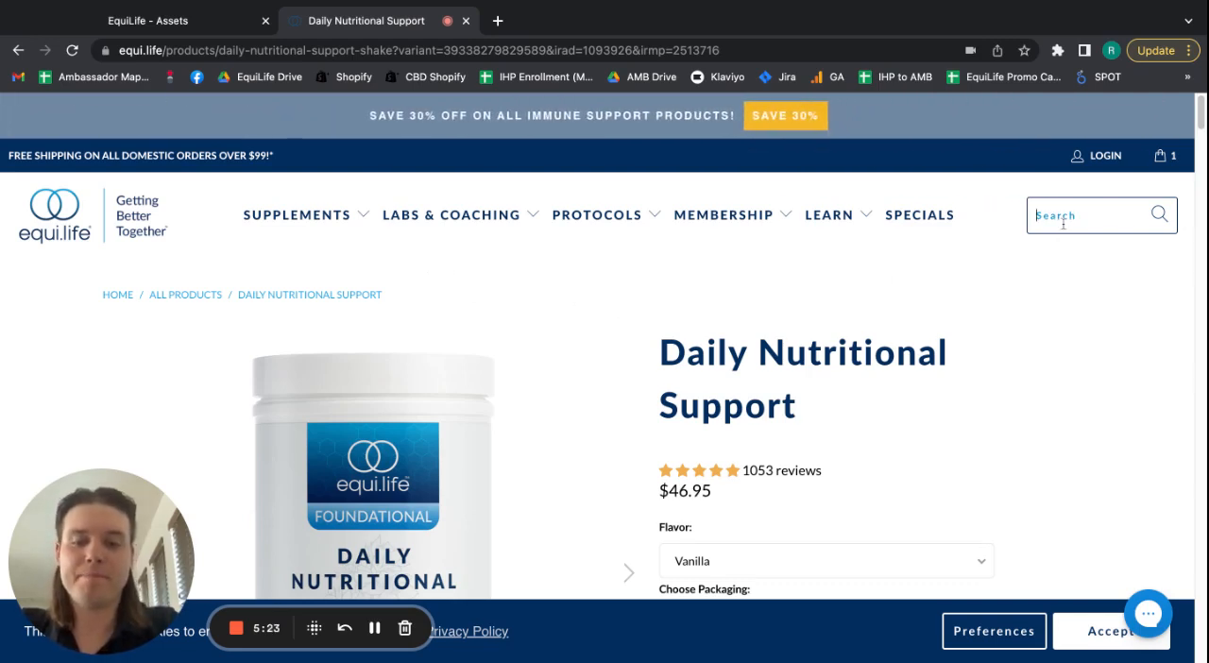
Search 'b complex' and open Activated B-Complex, then check its address.
{"action": "type", "text": "b cm"}
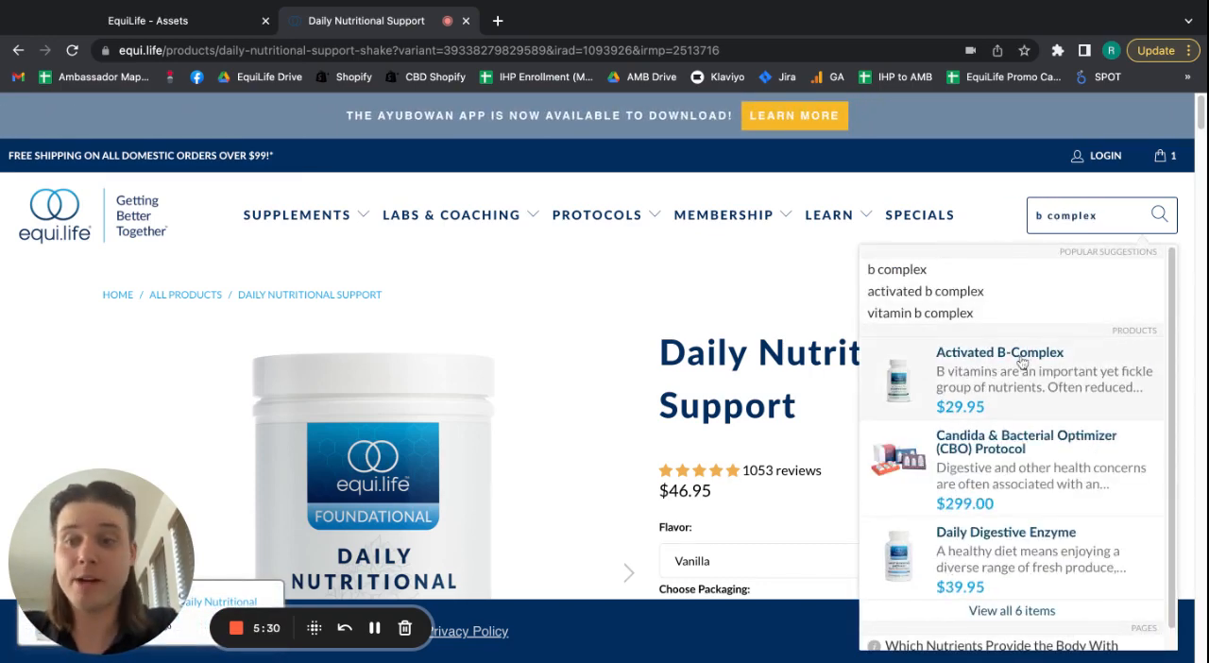
{"action": "left_click", "coordinate": [999, 352]}
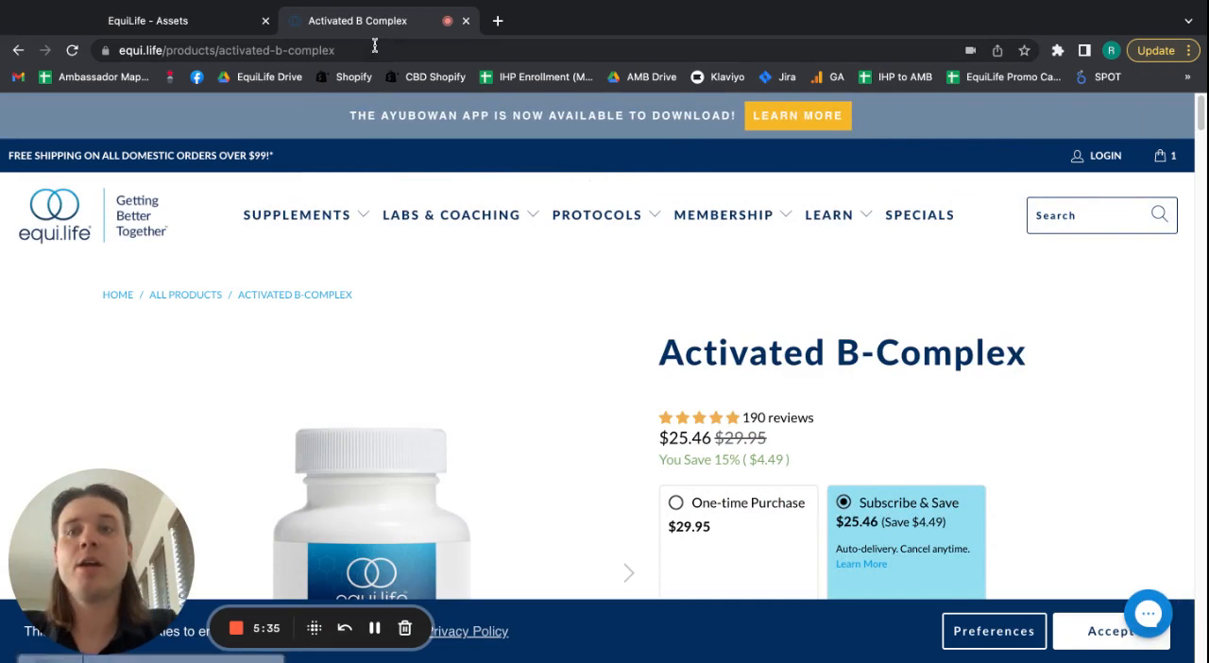
{"action": "left_click", "coordinate": [225, 50]}
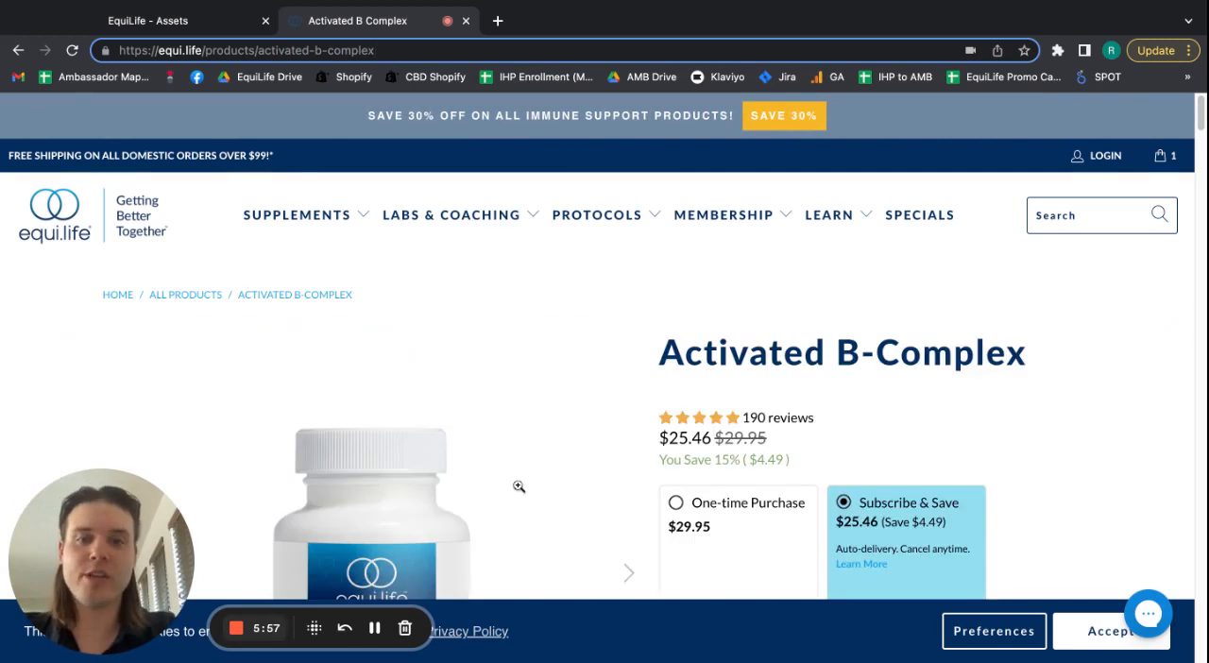
Add Activated B-Complex at $29.95 to the cart for a $76.90 subtotal.
{"action": "scroll", "scroll_direction": "down", "scroll_amount": 3}
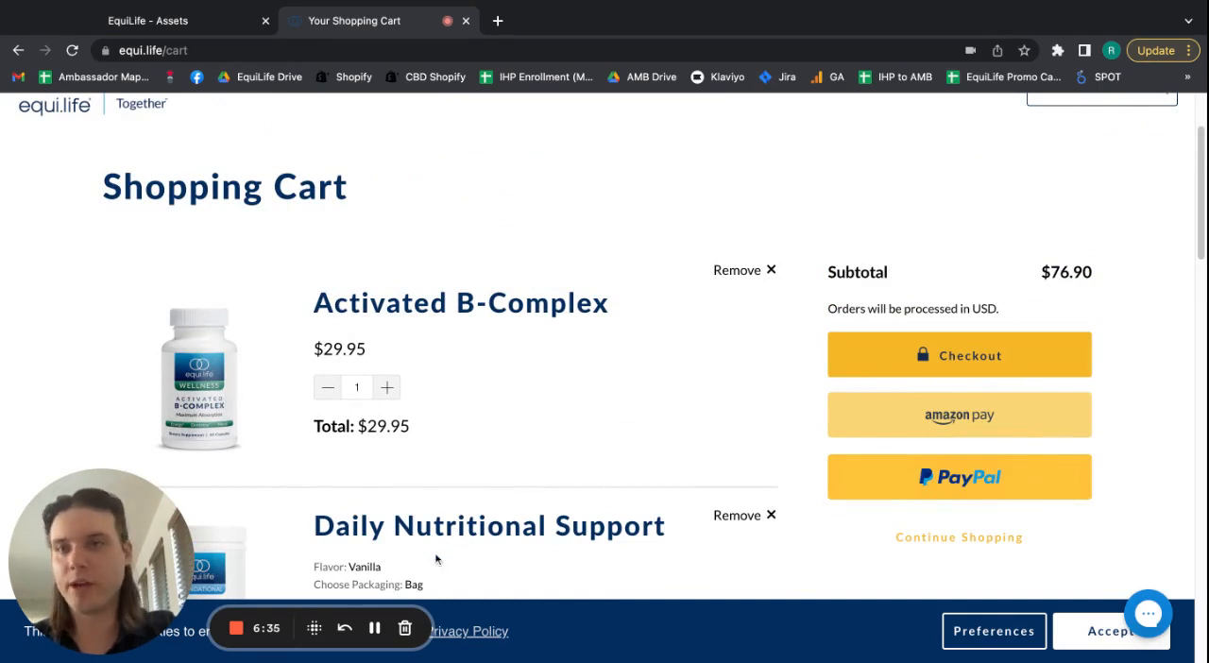
{"action": "mouse_move", "coordinate": [501, 396]}
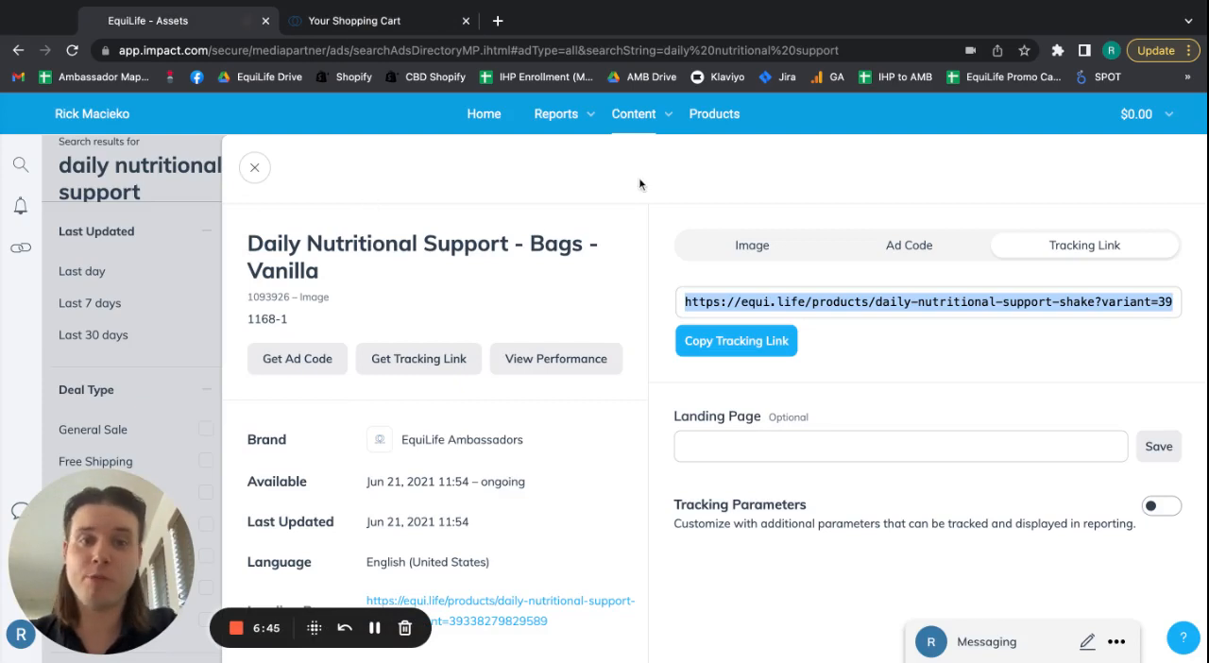
{"action": "mouse_move", "coordinate": [859, 291]}
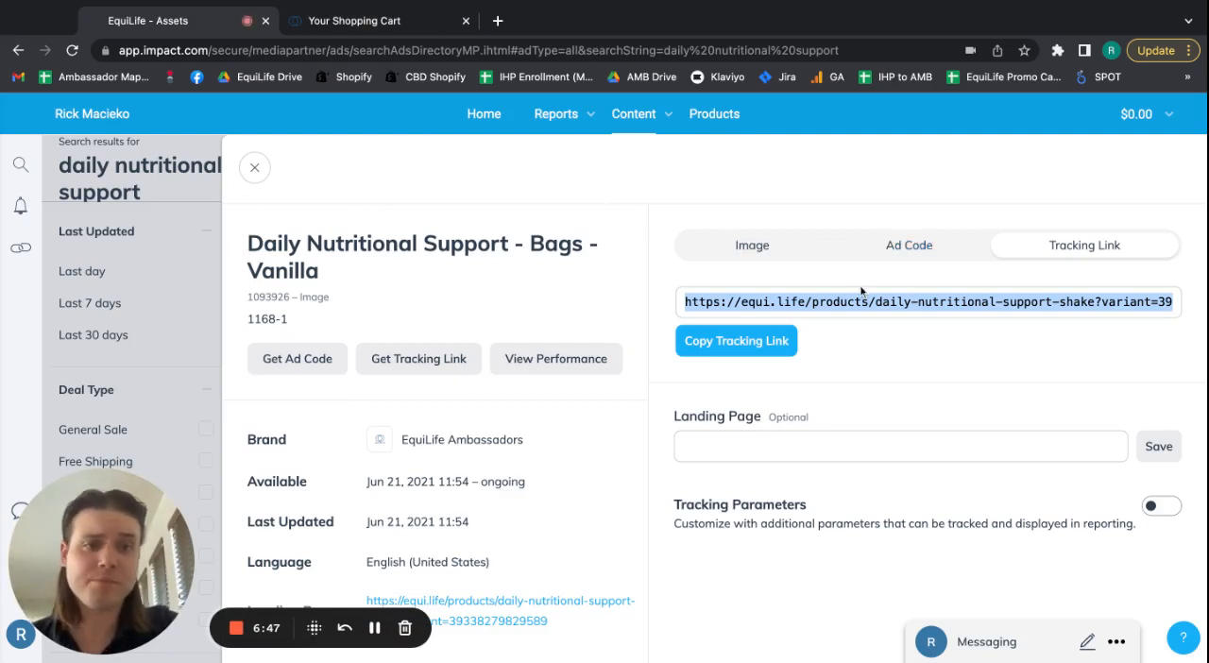
{"action": "mouse_move", "coordinate": [949, 354]}
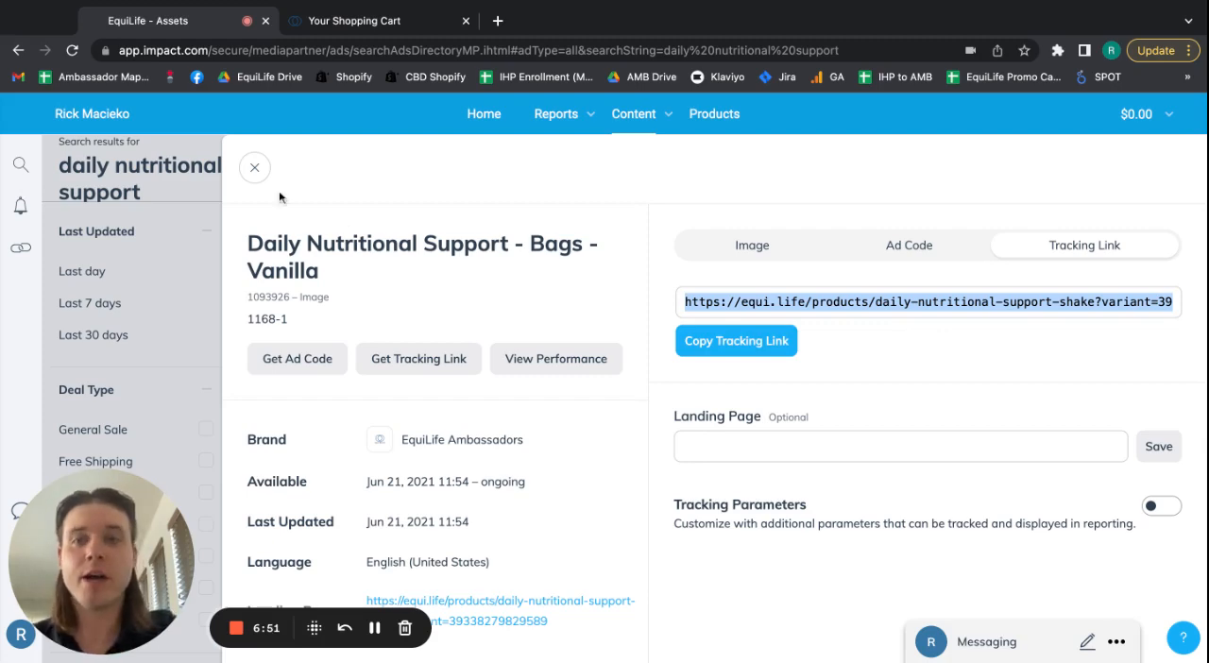
Close the Daily Nutritional Support ad details and search assets for 'activated b-complex'.
{"action": "left_click", "coordinate": [254, 167]}
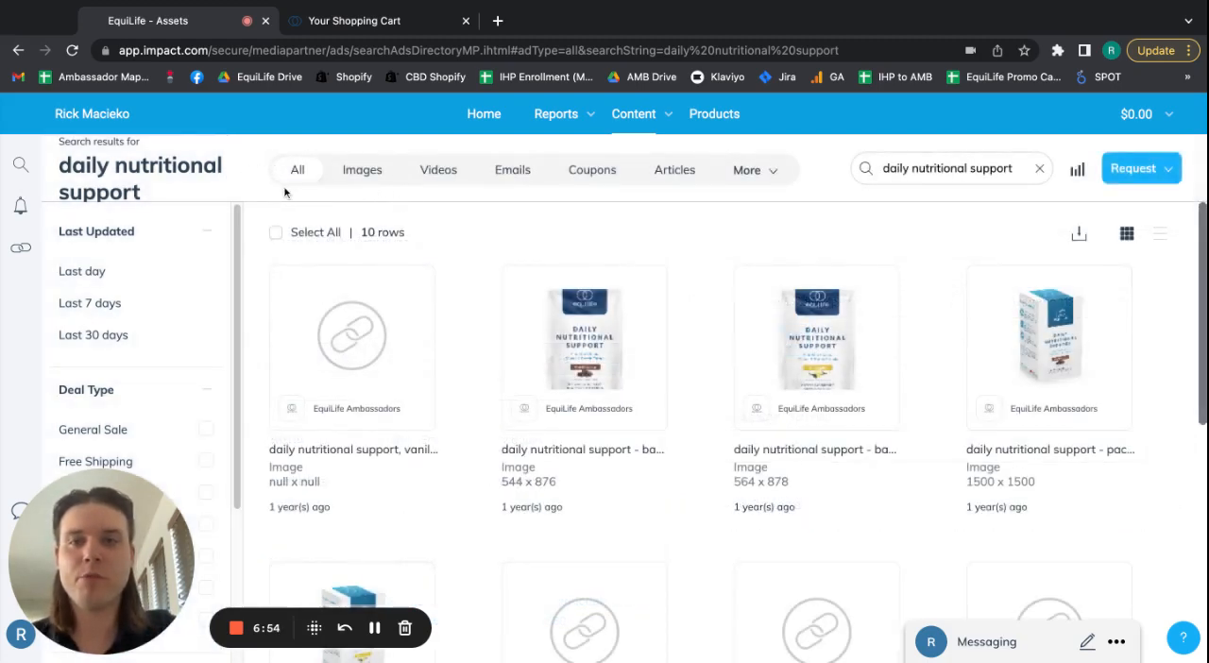
{"action": "left_click", "coordinate": [944, 168]}
{"action": "type", "text": "a"}
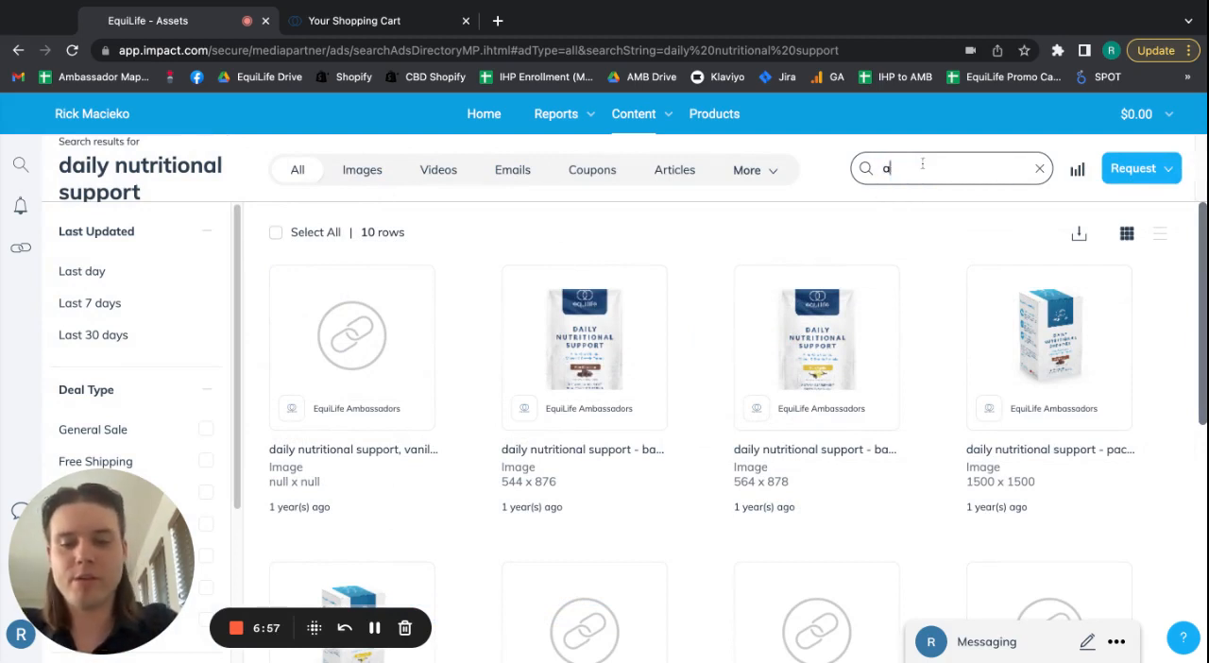
{"action": "type", "text": "d"}
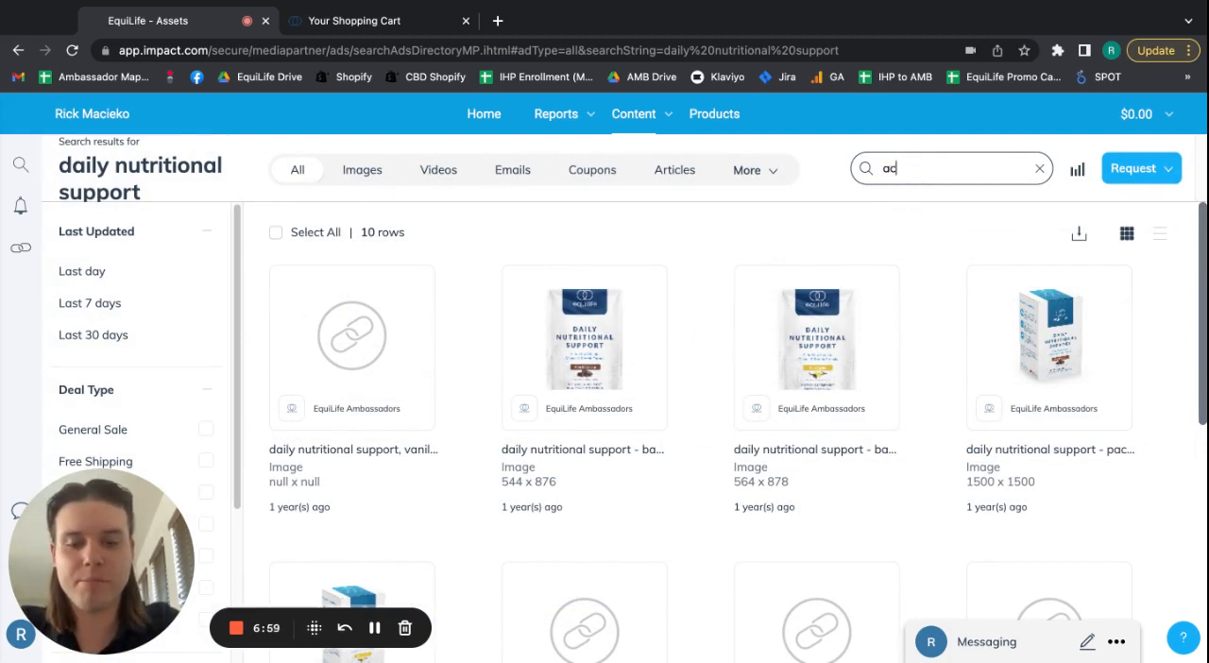
{"action": "type", "text": "activated b-complex"}
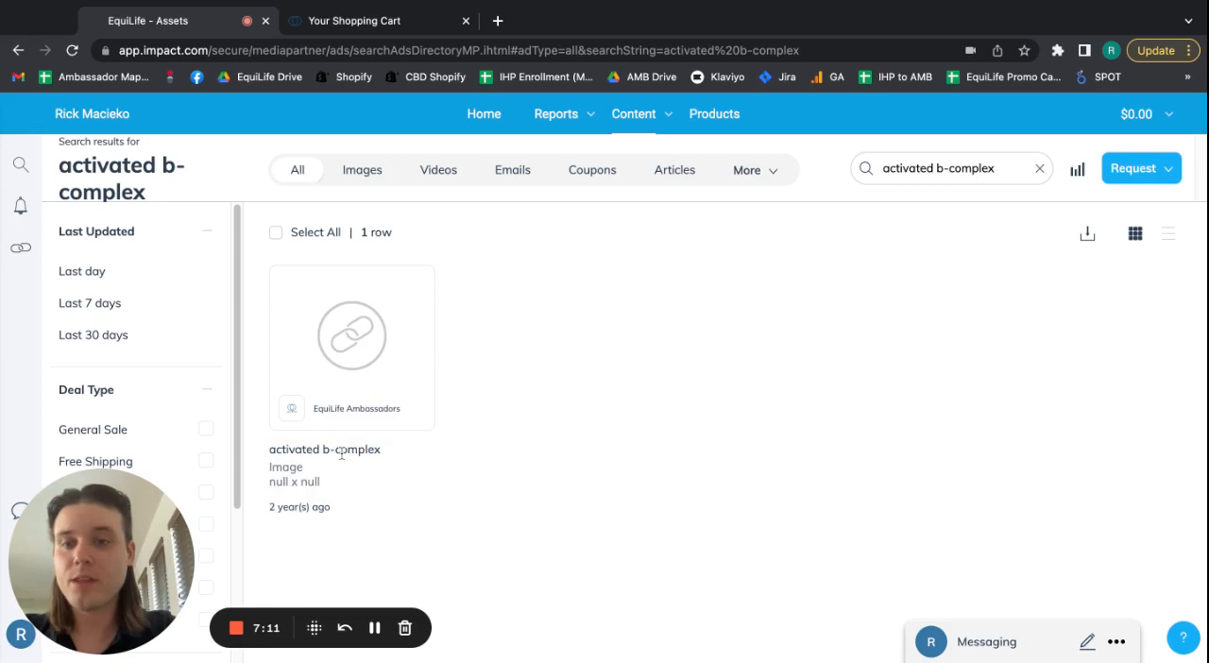
Copy the Activated B-Complex ad's tracking link from its Tracking Link tab.
{"action": "left_click", "coordinate": [352, 335]}
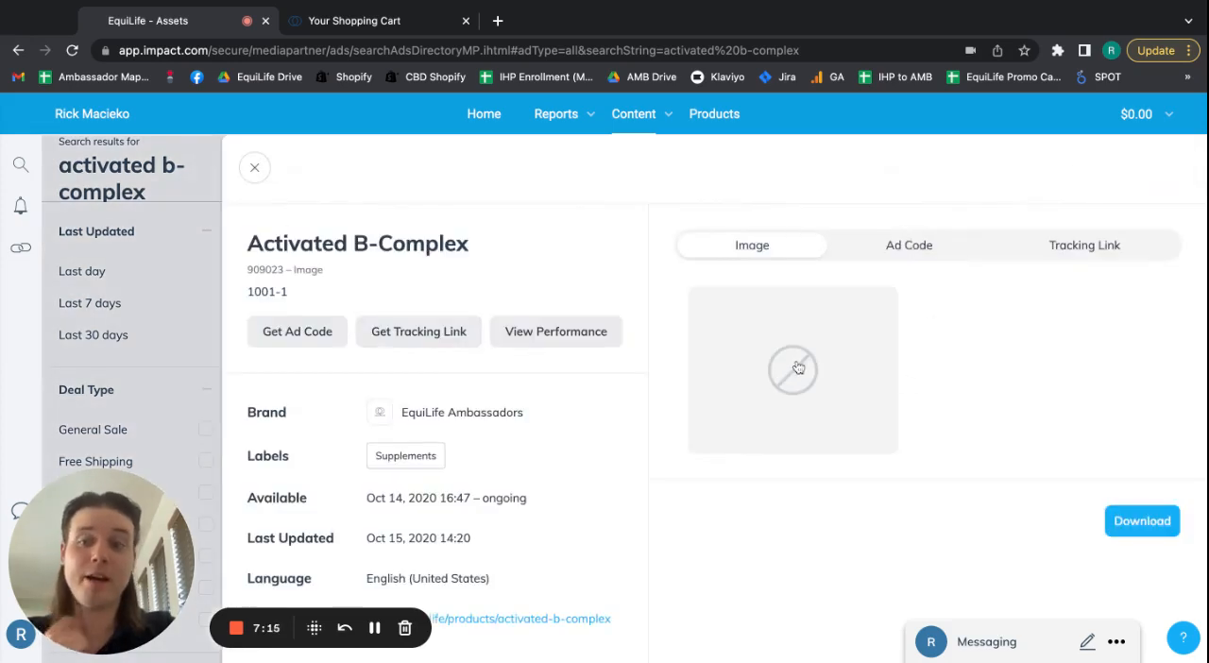
{"action": "mouse_move", "coordinate": [793, 368]}
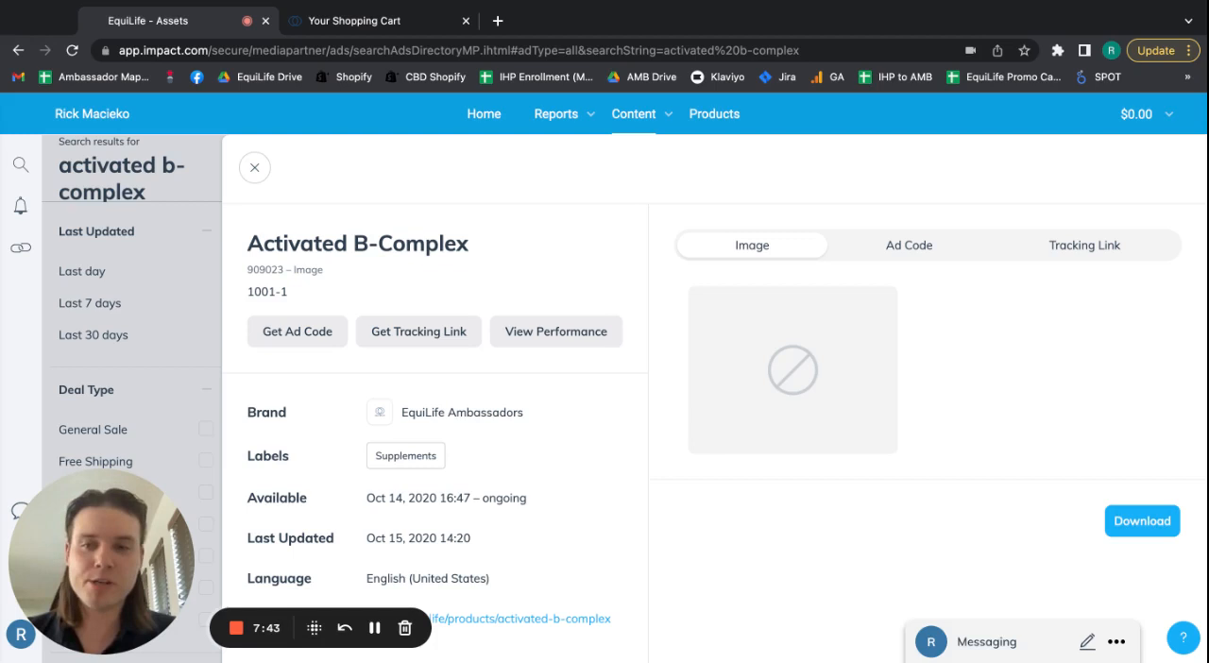
{"action": "mouse_move", "coordinate": [1084, 245]}
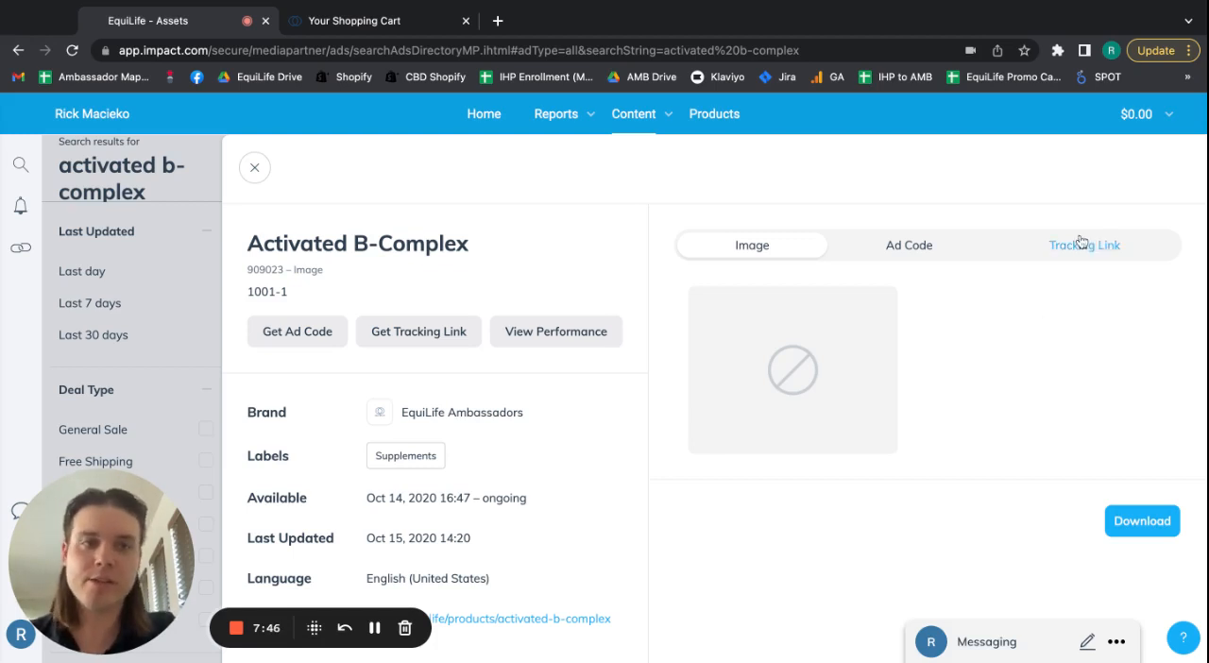
{"action": "left_click", "coordinate": [1084, 245]}
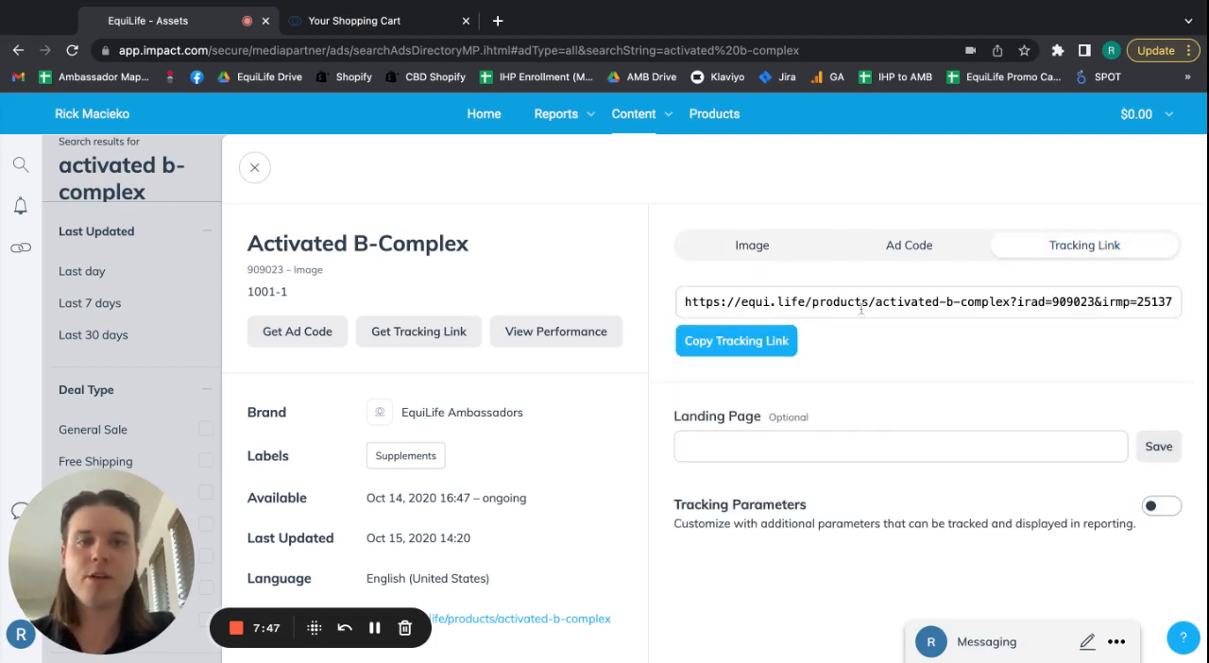
{"action": "left_click", "coordinate": [736, 341]}
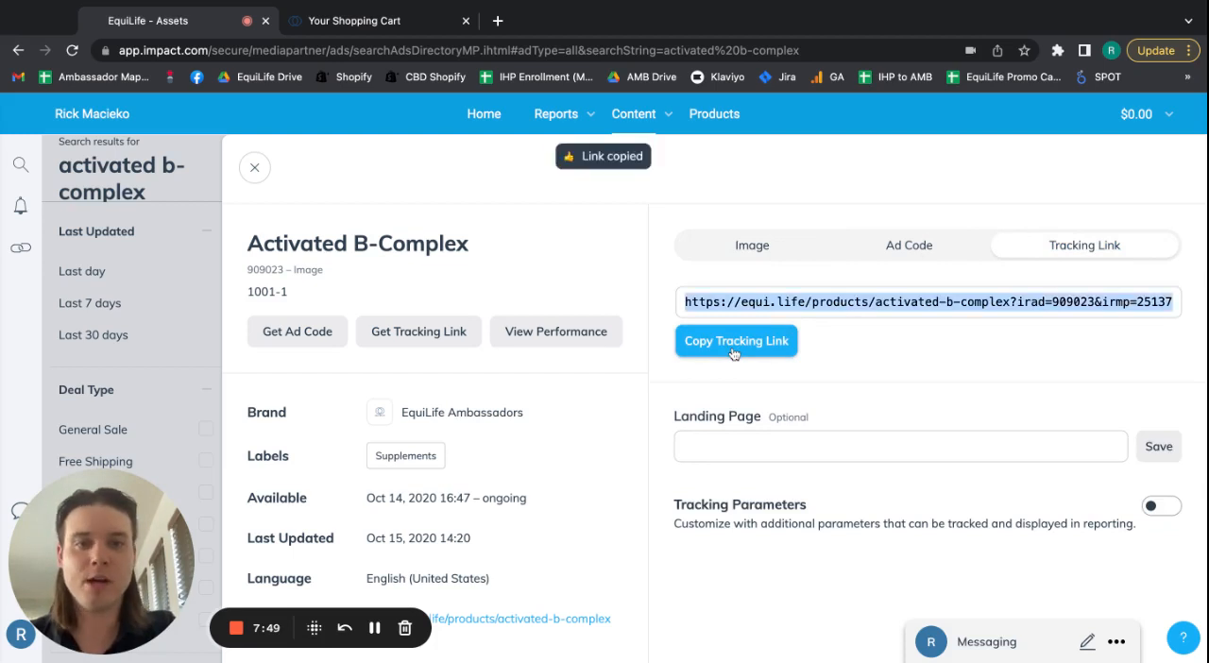
{"action": "left_click", "coordinate": [698, 21]}
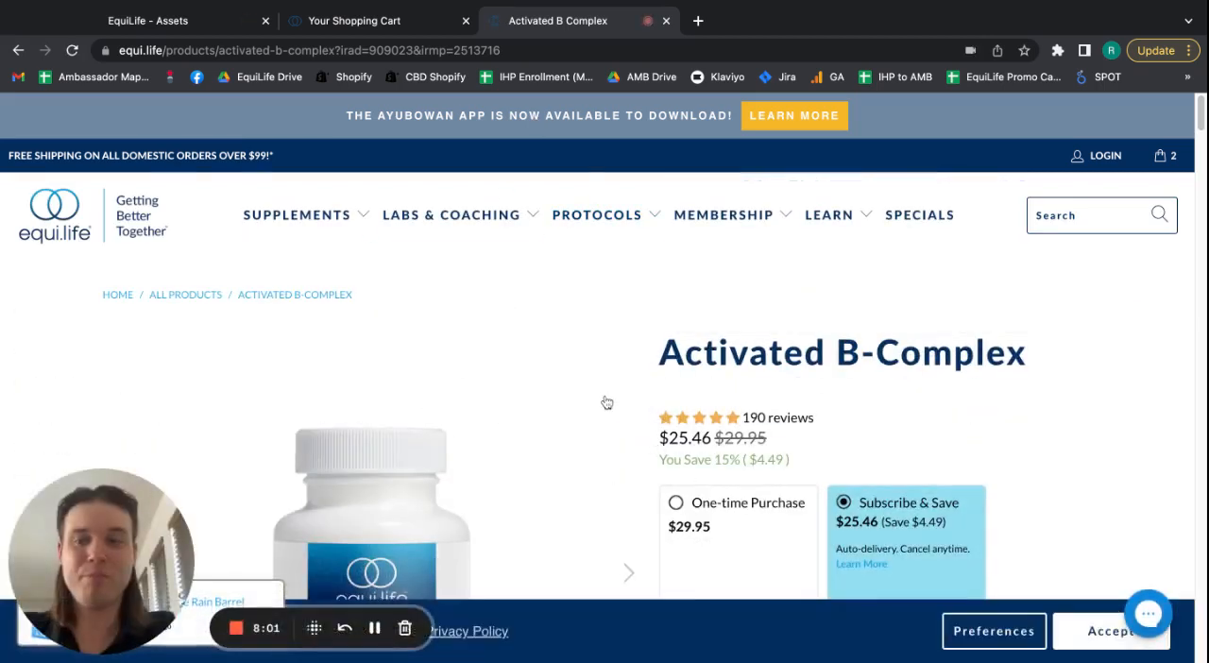
{"action": "scroll", "scroll_direction": "down", "scroll_amount": 3}
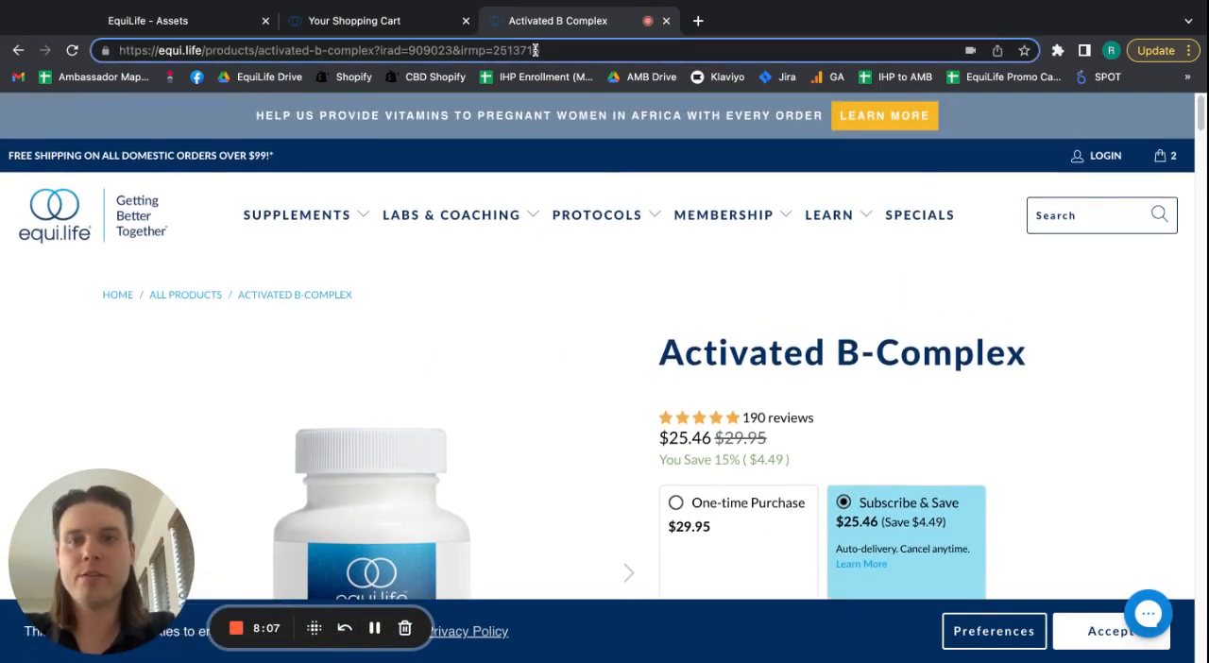
{"action": "double_click", "coordinate": [514, 50]}
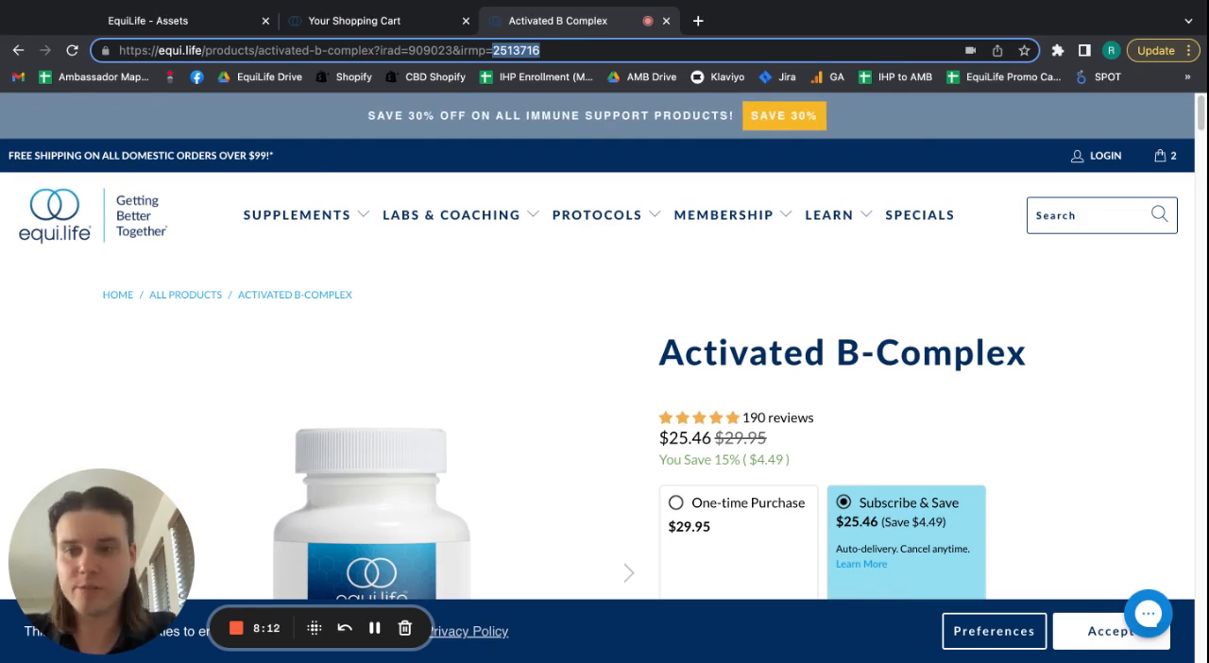
{"action": "left_click", "coordinate": [151, 20]}
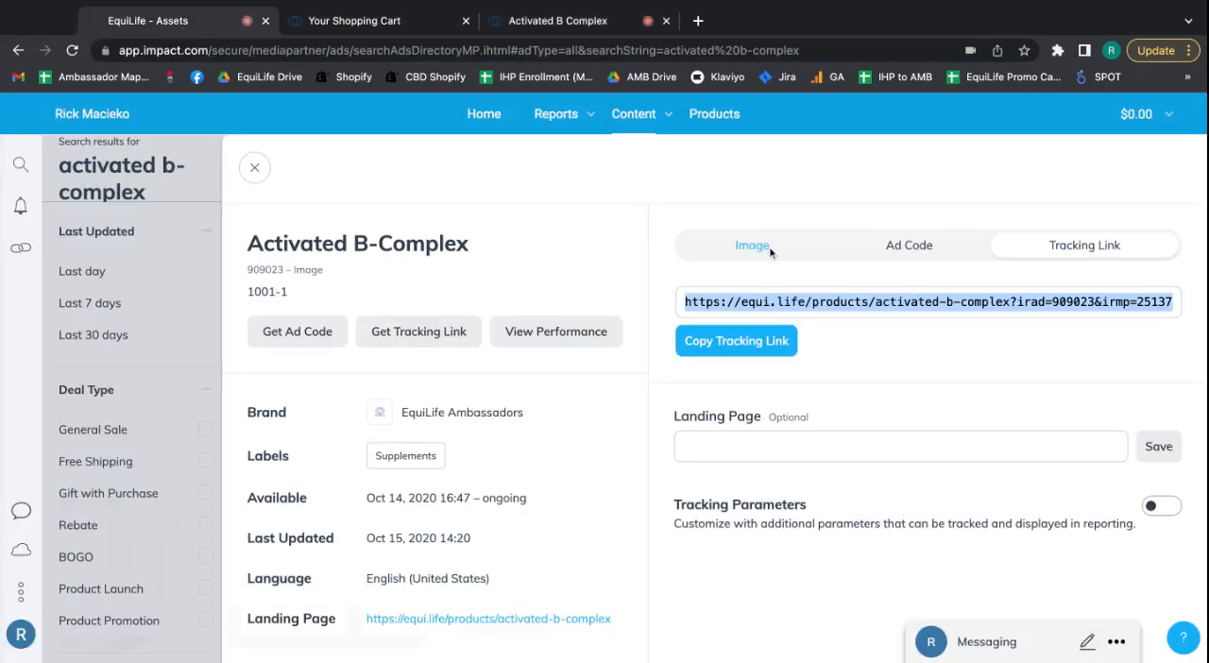
Close, reopen, and close again the Activated B-Complex ad details panel.
{"action": "left_click", "coordinate": [254, 167]}
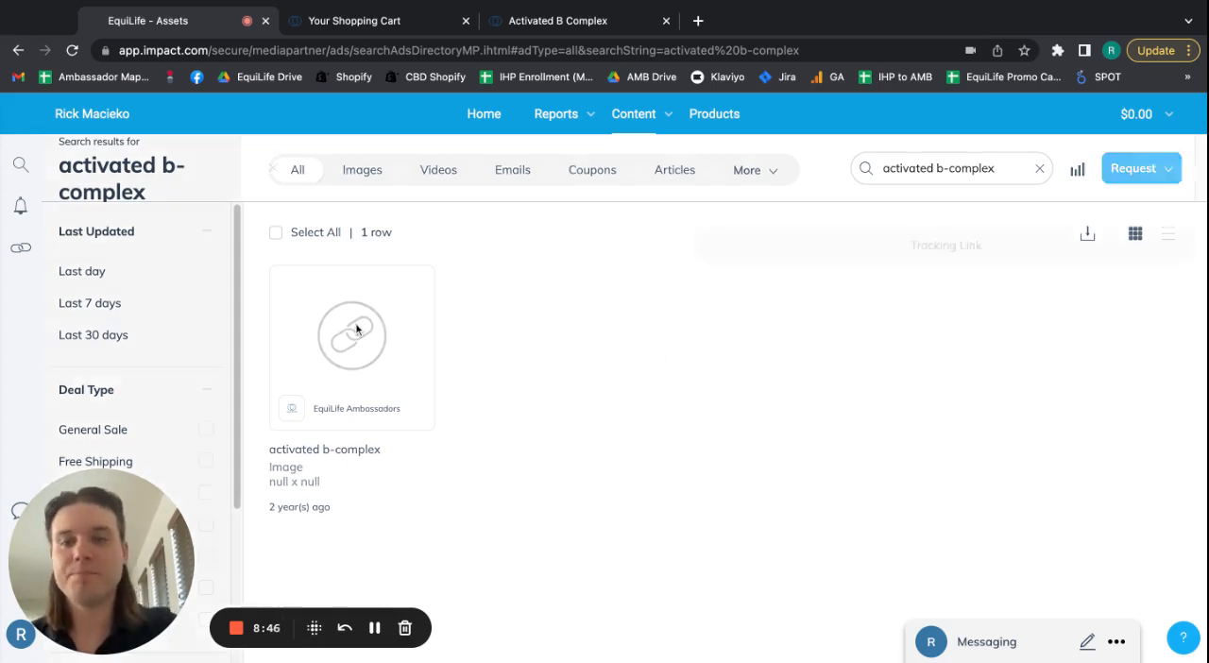
{"action": "left_click", "coordinate": [351, 335]}
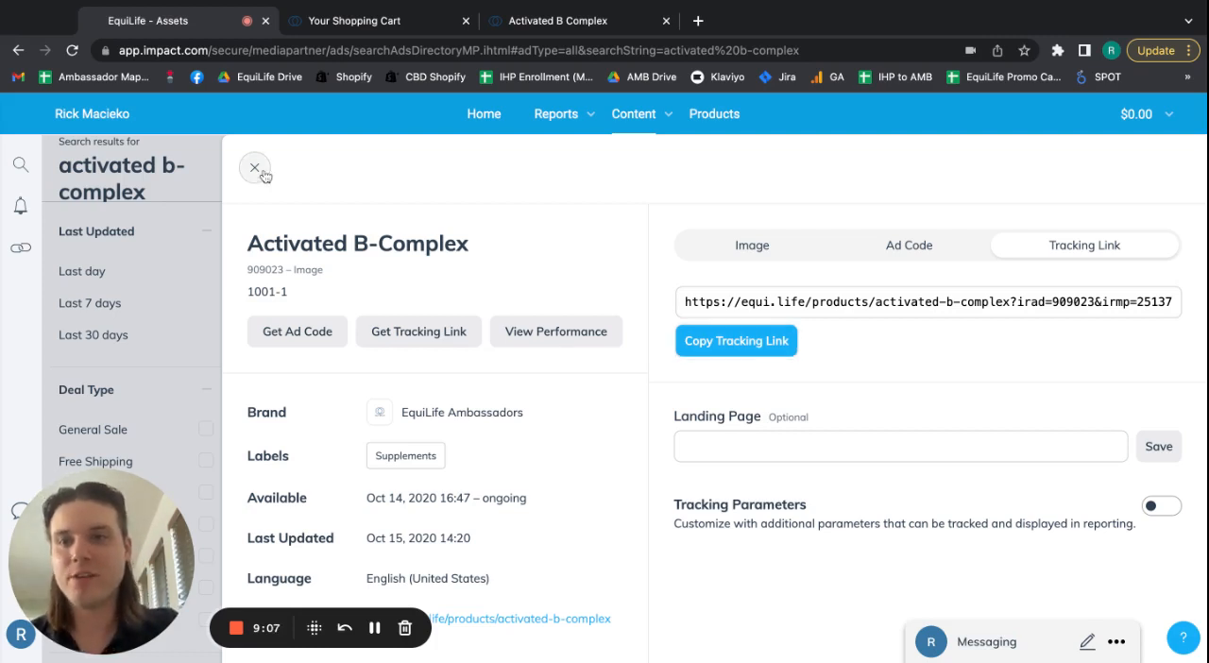
{"action": "left_click", "coordinate": [254, 167]}
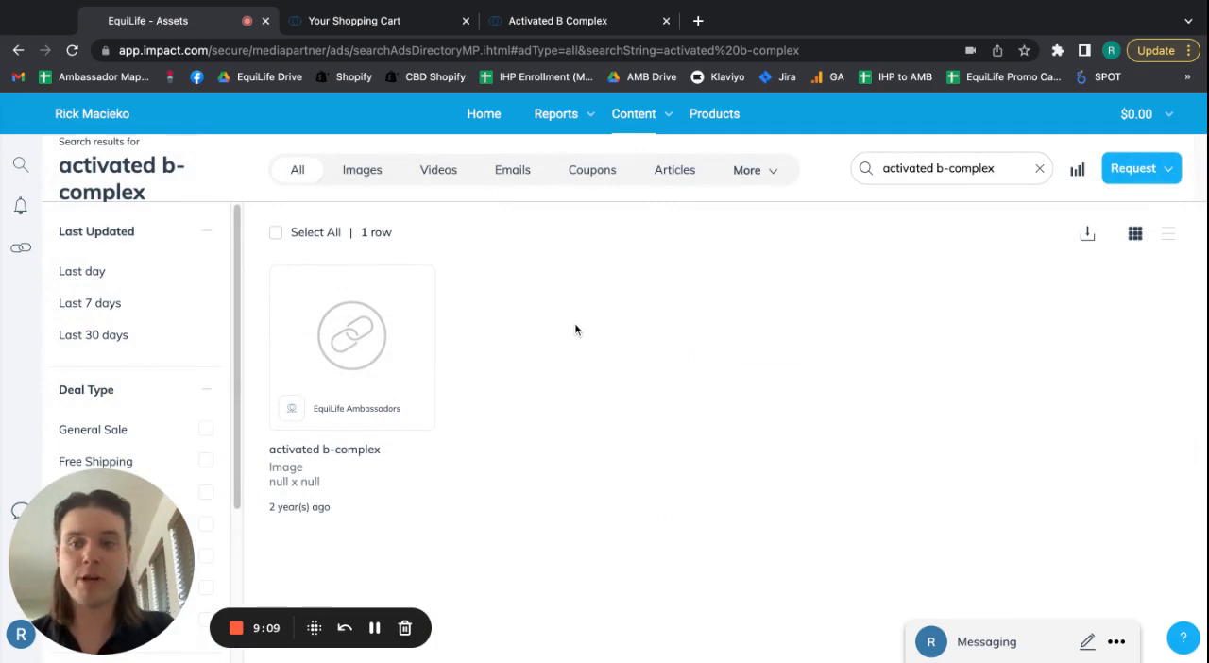